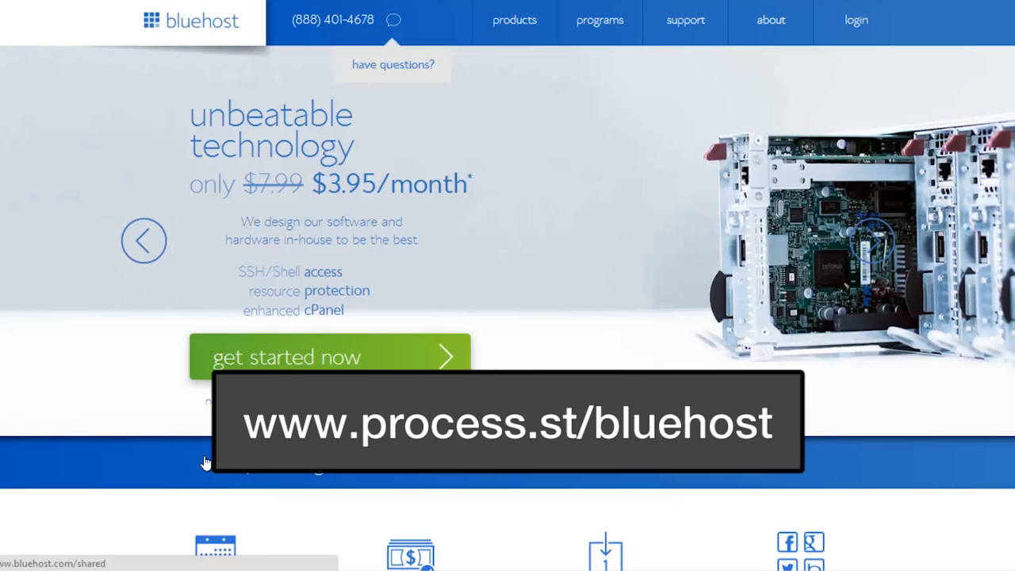
mouse_move(196, 463)
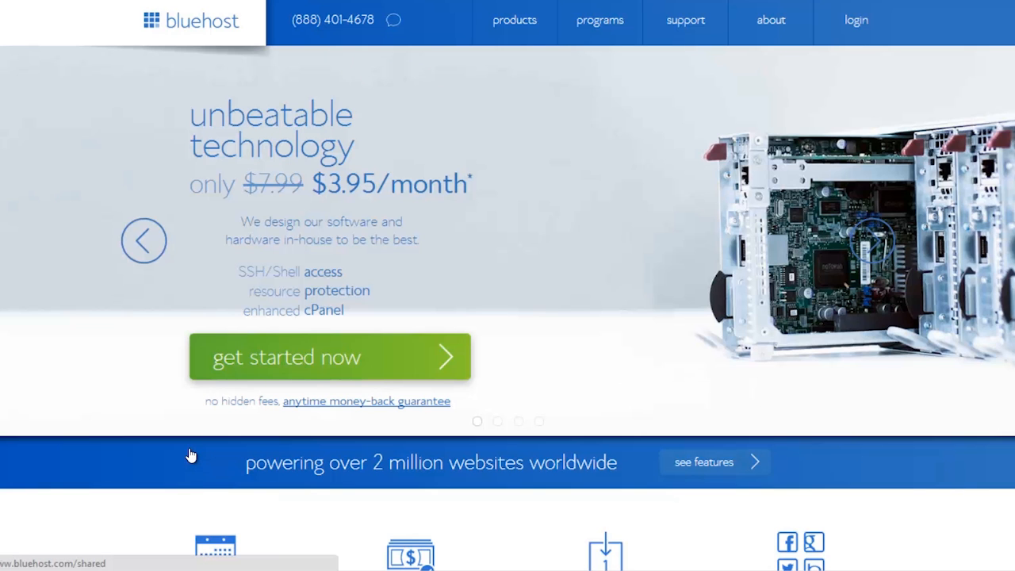
mouse_move(339, 375)
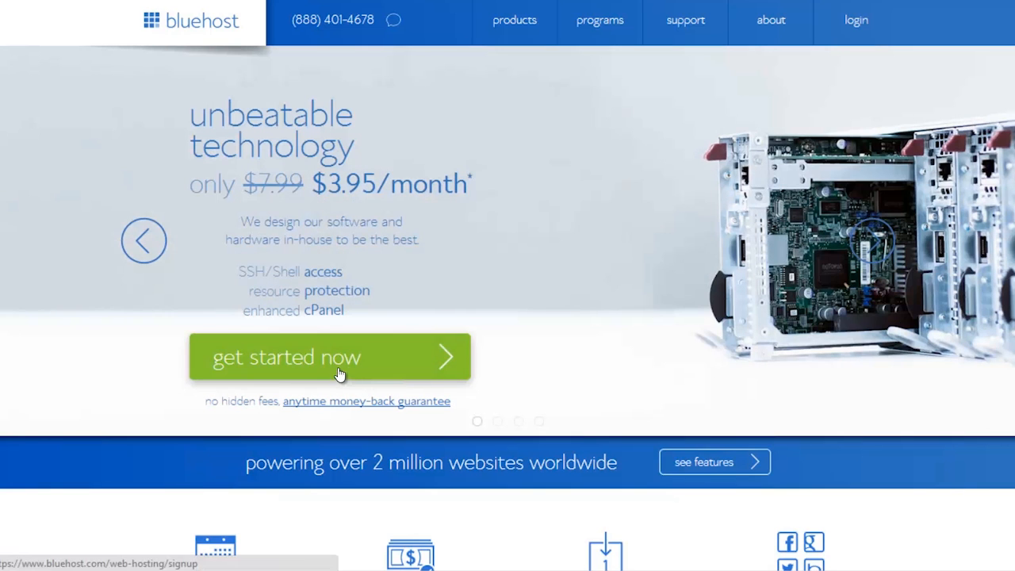
Begin the hosting signup and submit funwith.us as the existing domain name.
left_click(329, 356)
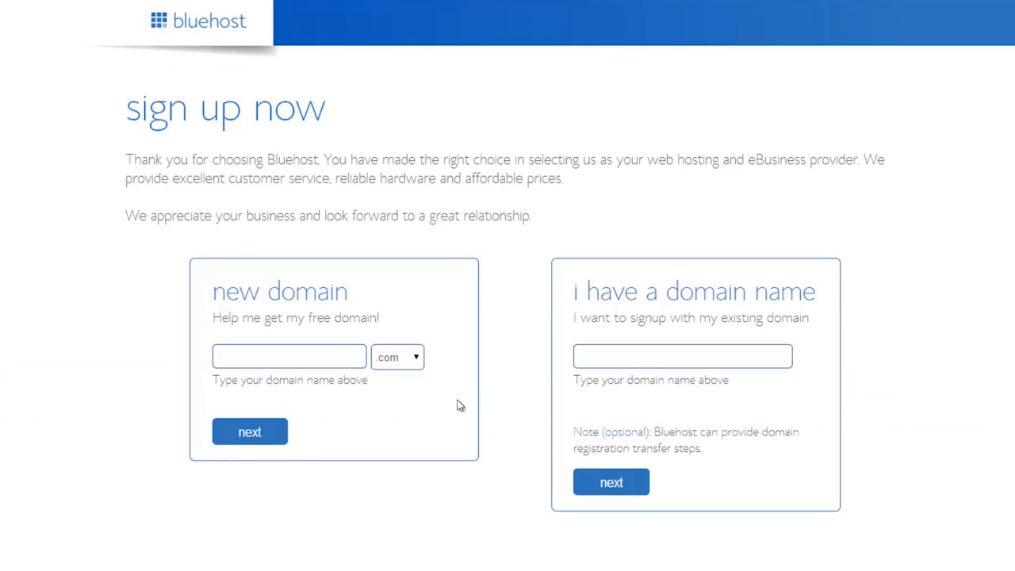
mouse_move(434, 403)
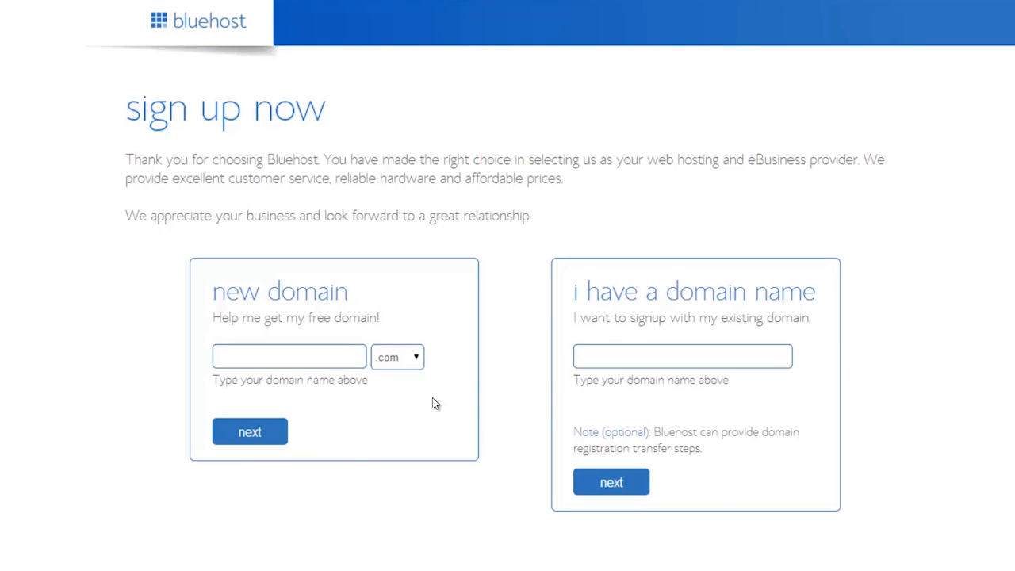
mouse_move(673, 365)
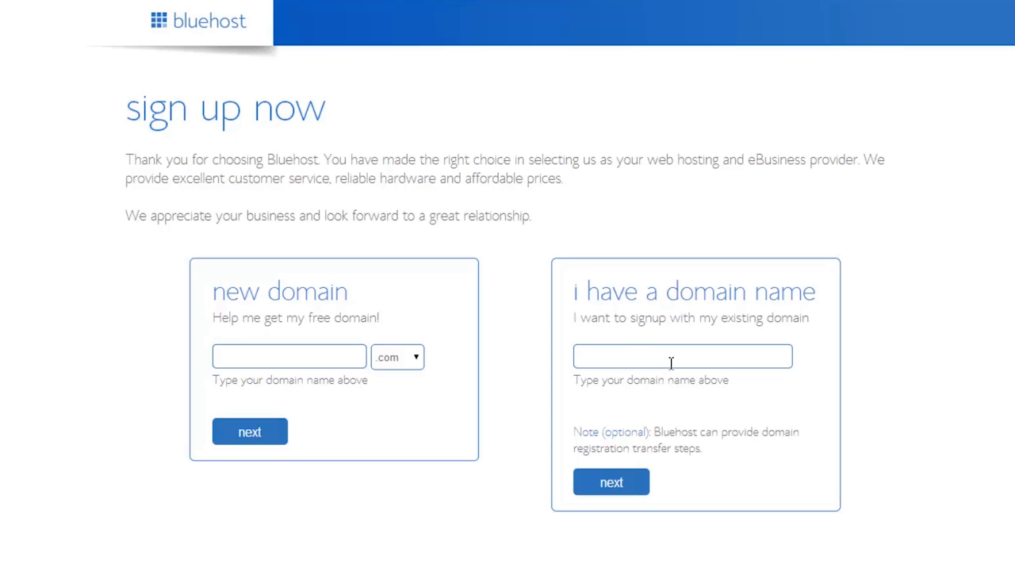
type("funwith.us")
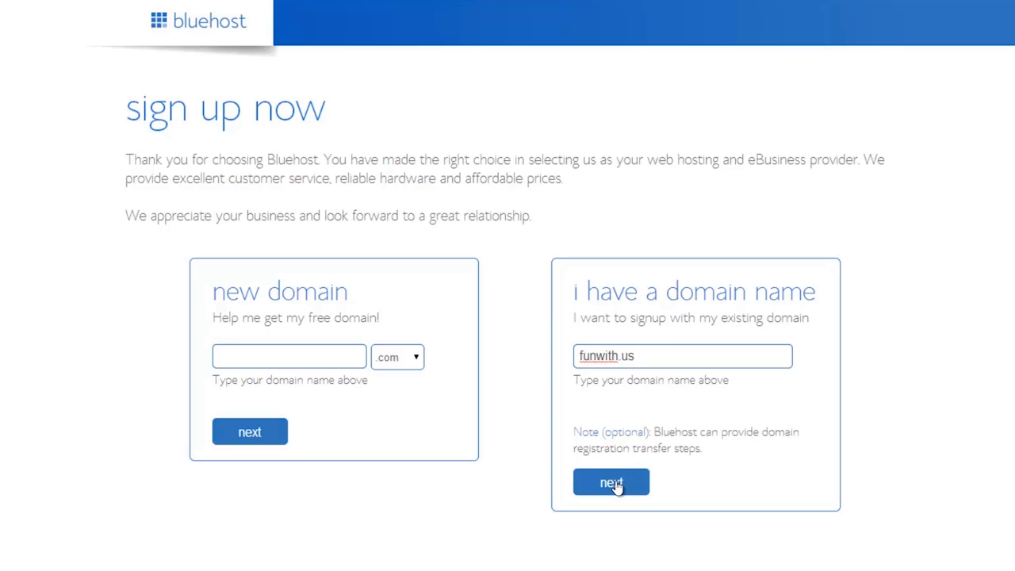
left_click(610, 482)
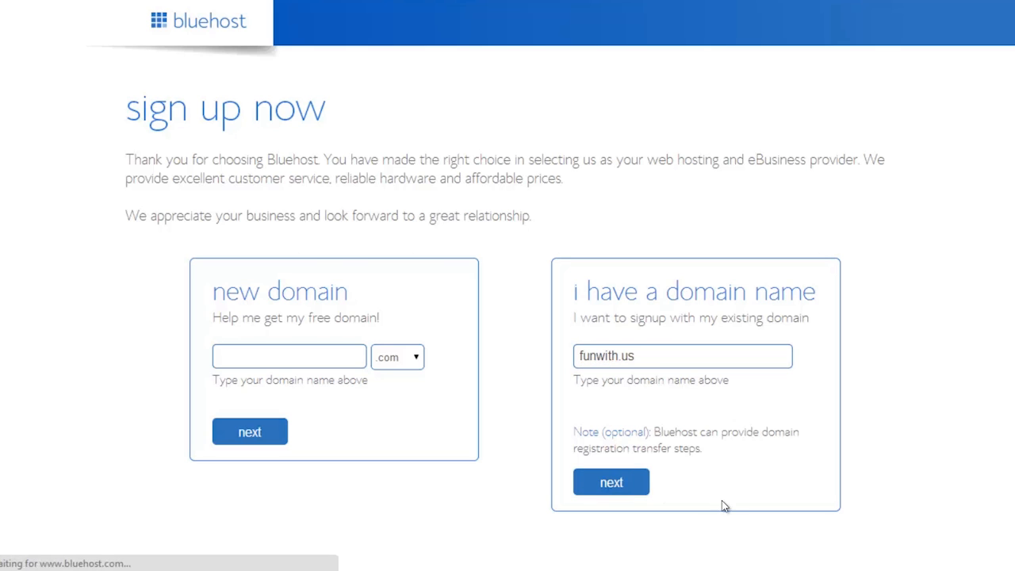
left_click(610, 481)
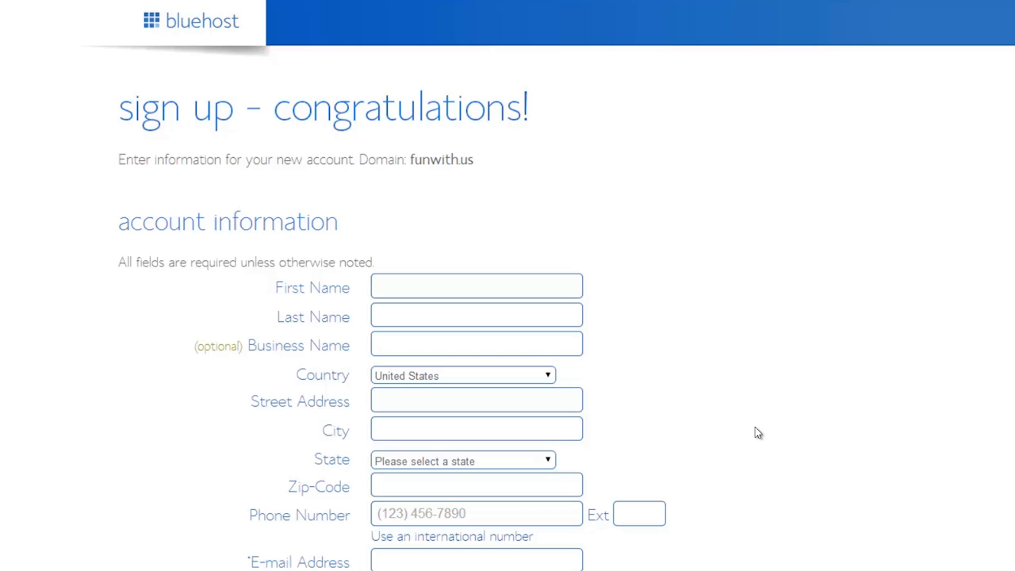
Scroll through the Bluehost account information signup form.
scroll("down", 3)
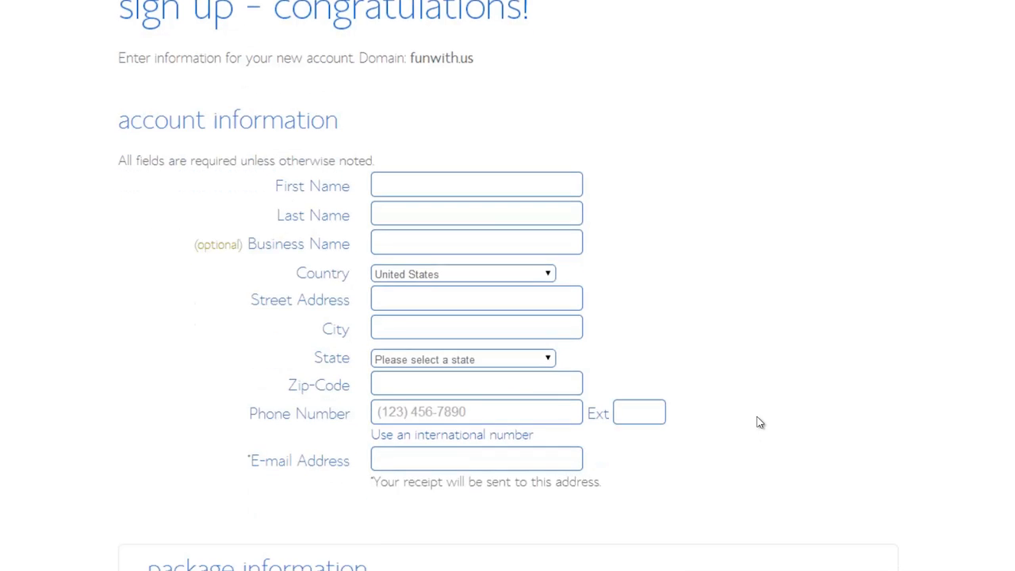
scroll("up", 3)
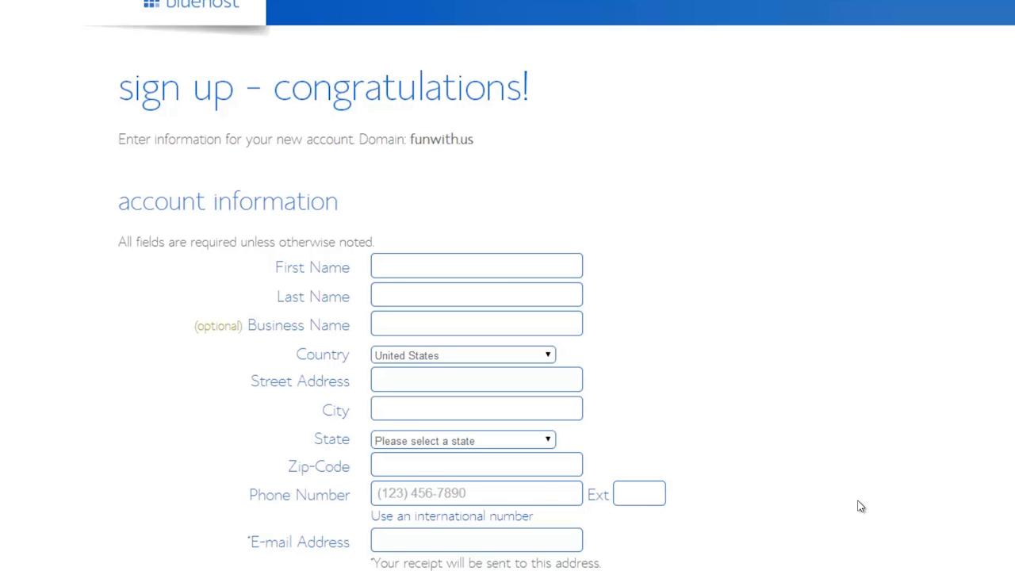
scroll("up", 3)
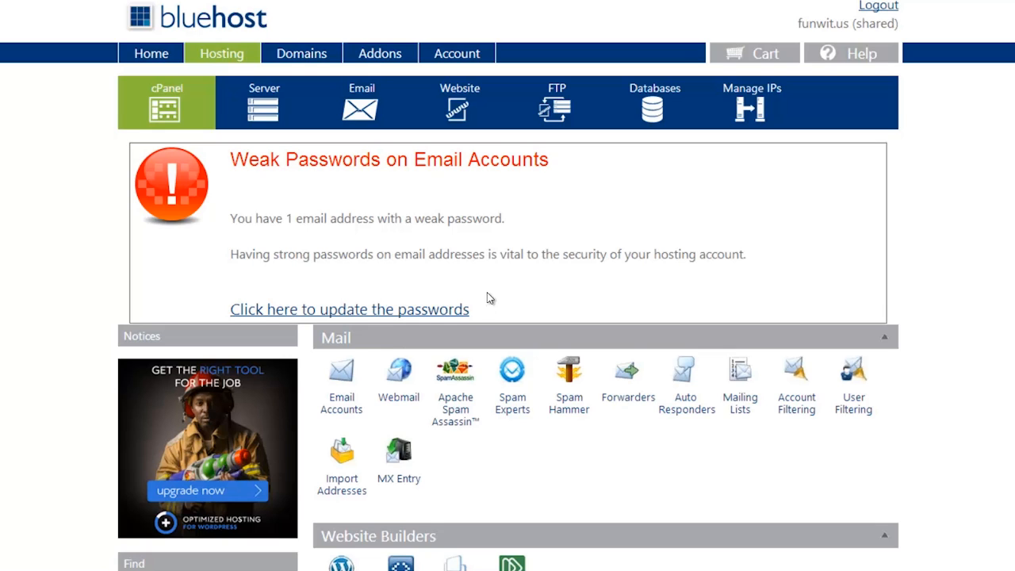
Filter the control panel tools with 'wor' and open the WordPress installer.
scroll("down", 3)
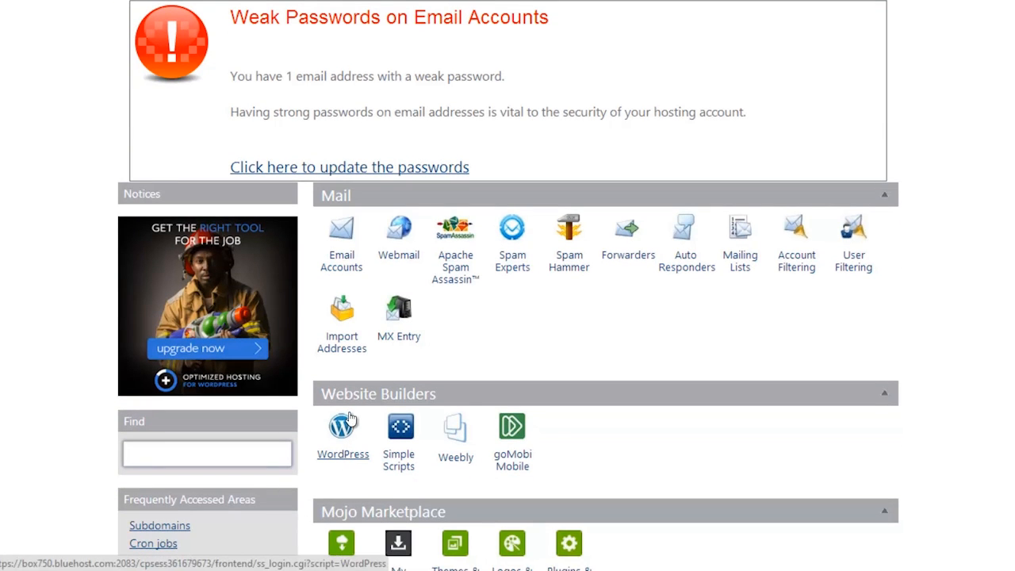
scroll("up", 3)
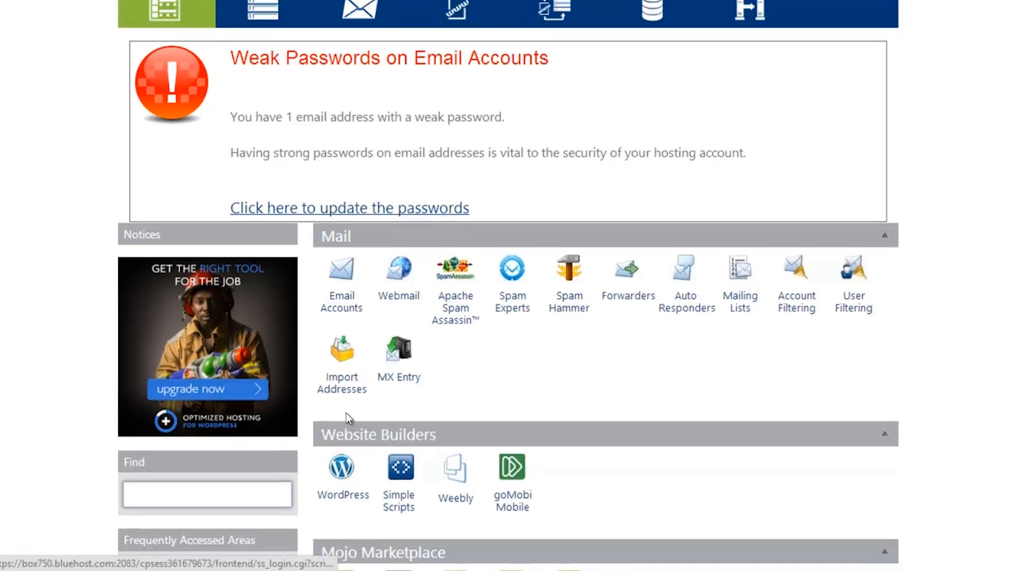
scroll("up", 3)
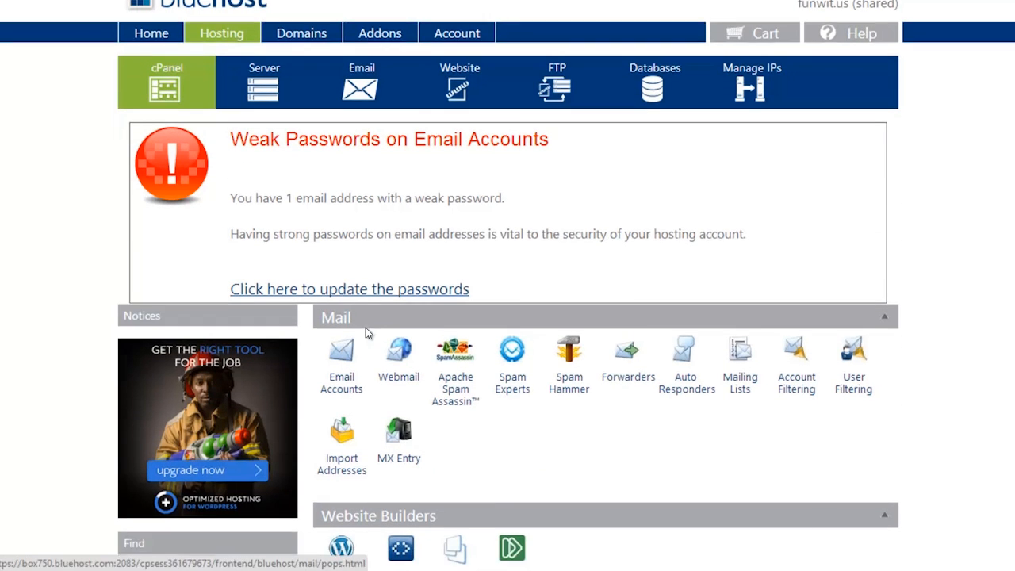
scroll("down", 3)
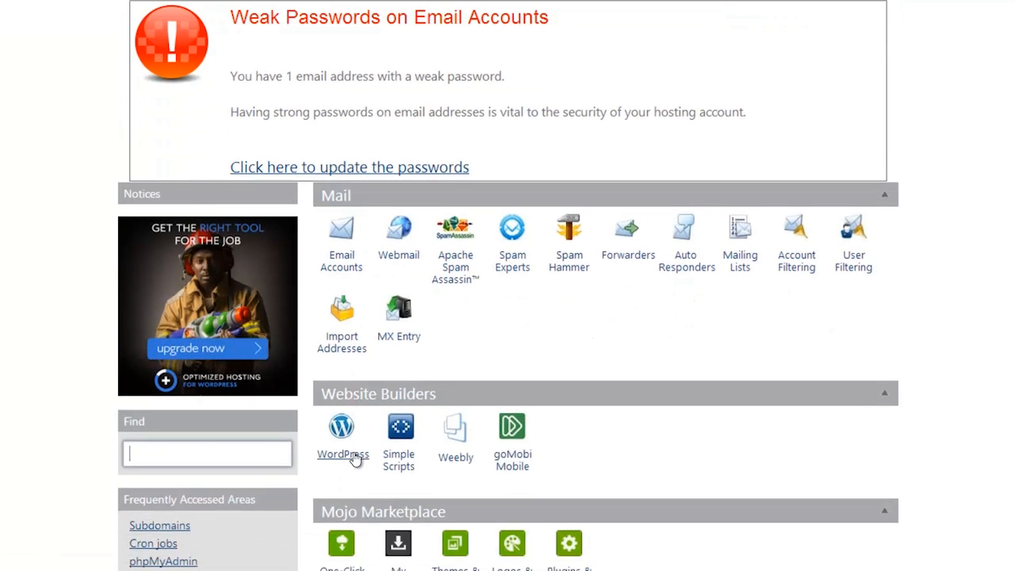
scroll("down", 3)
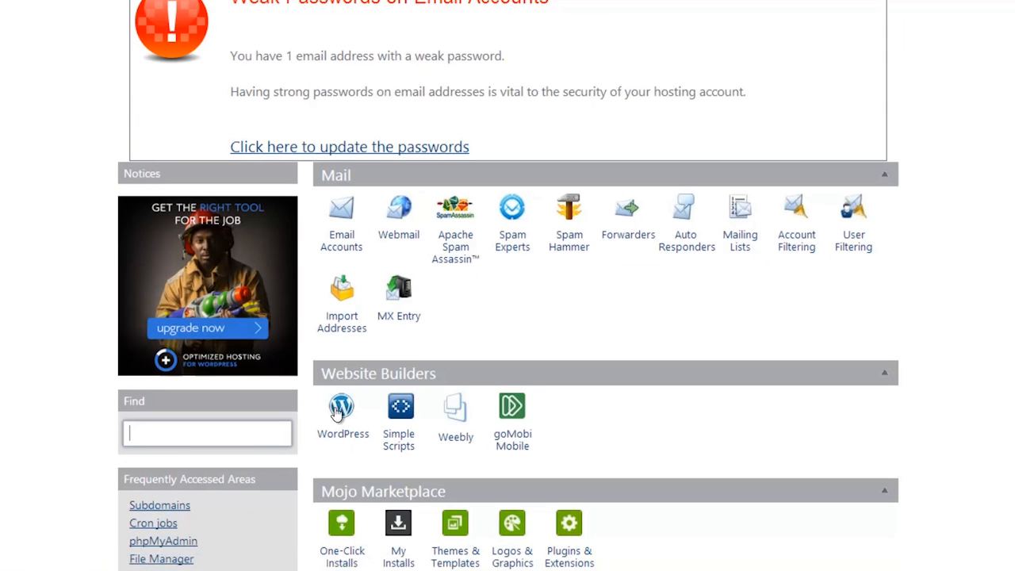
type("w")
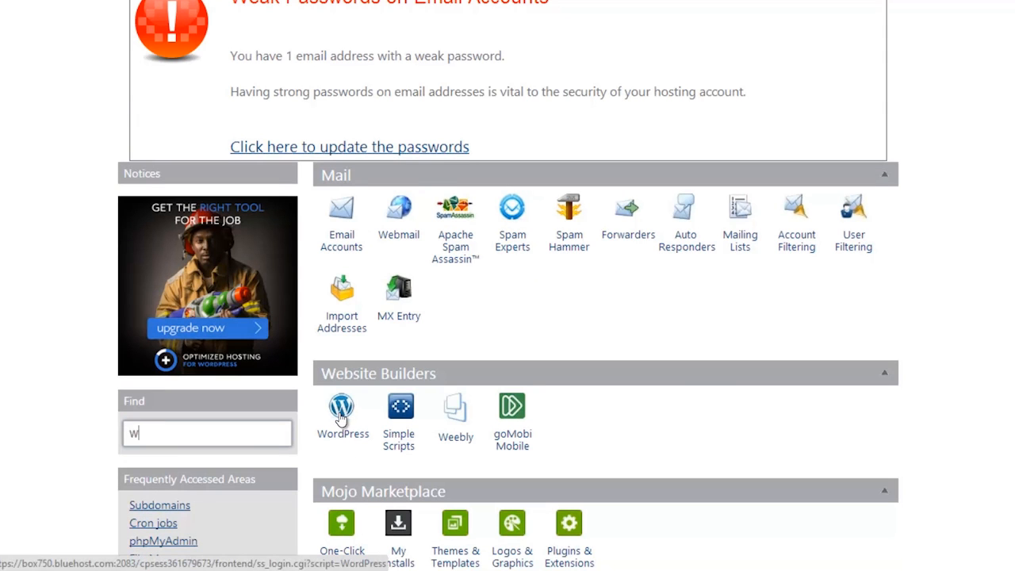
type("or")
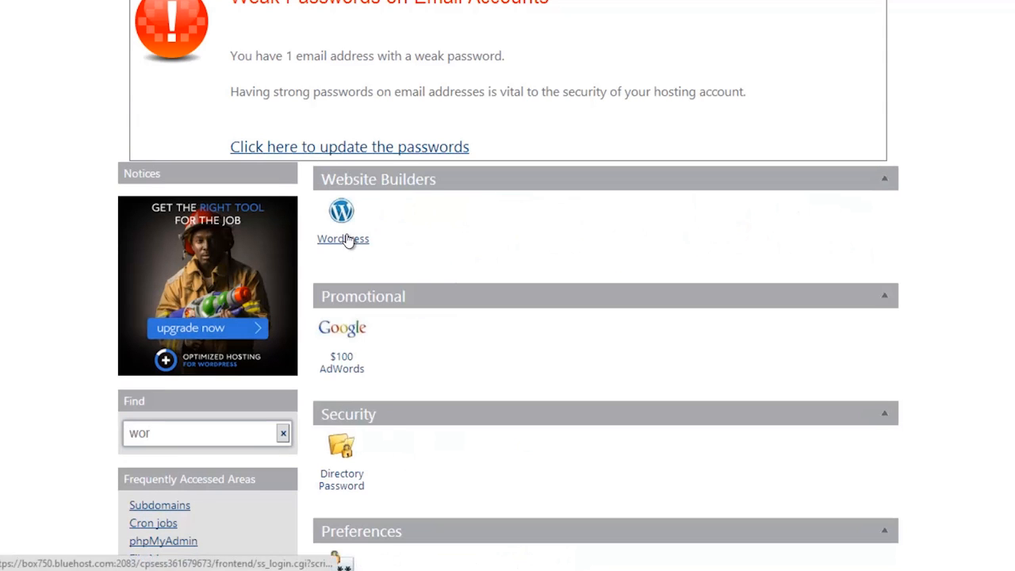
left_click(342, 238)
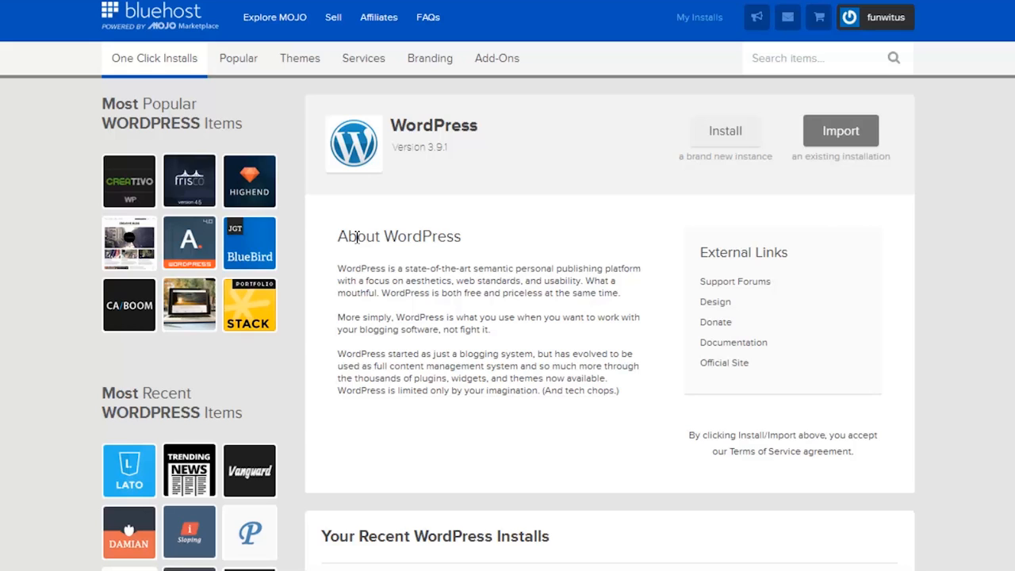
mouse_move(486, 252)
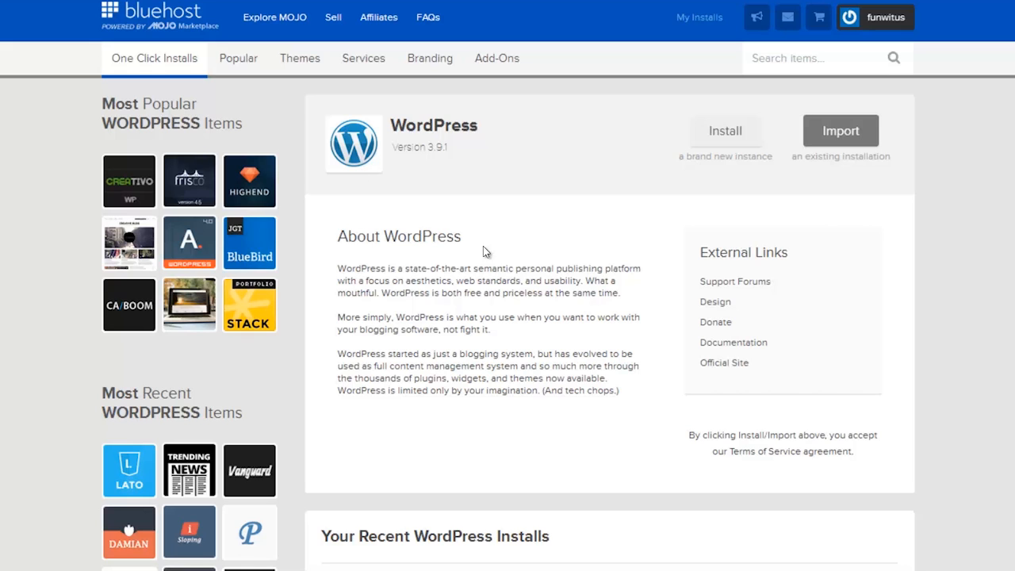
mouse_move(605, 163)
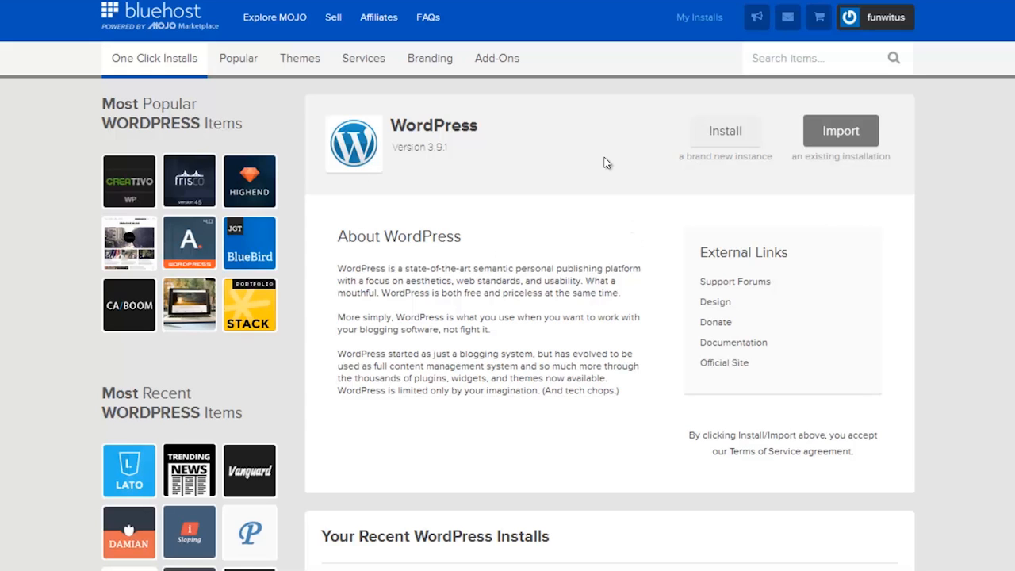
left_click(725, 131)
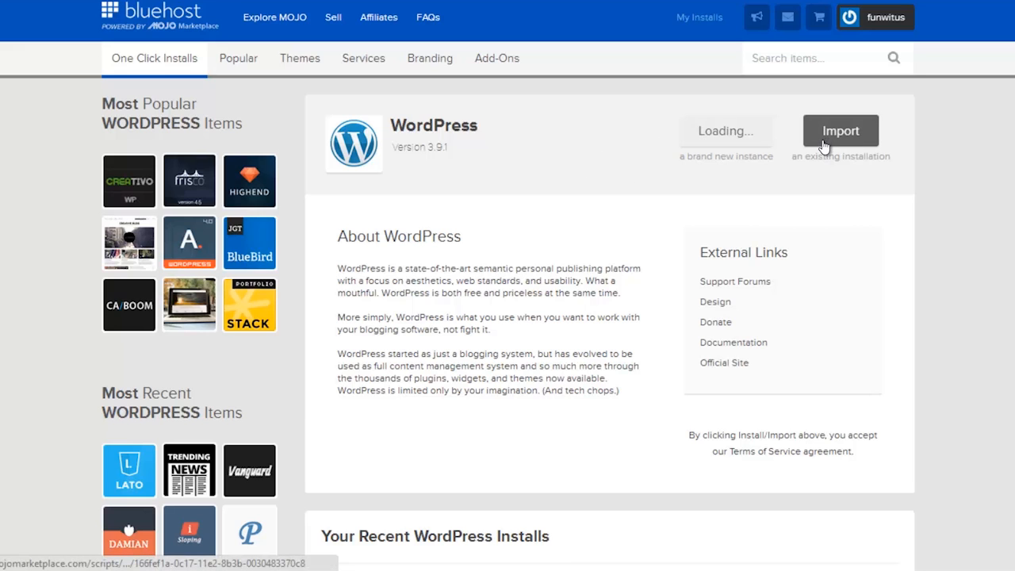
mouse_move(817, 220)
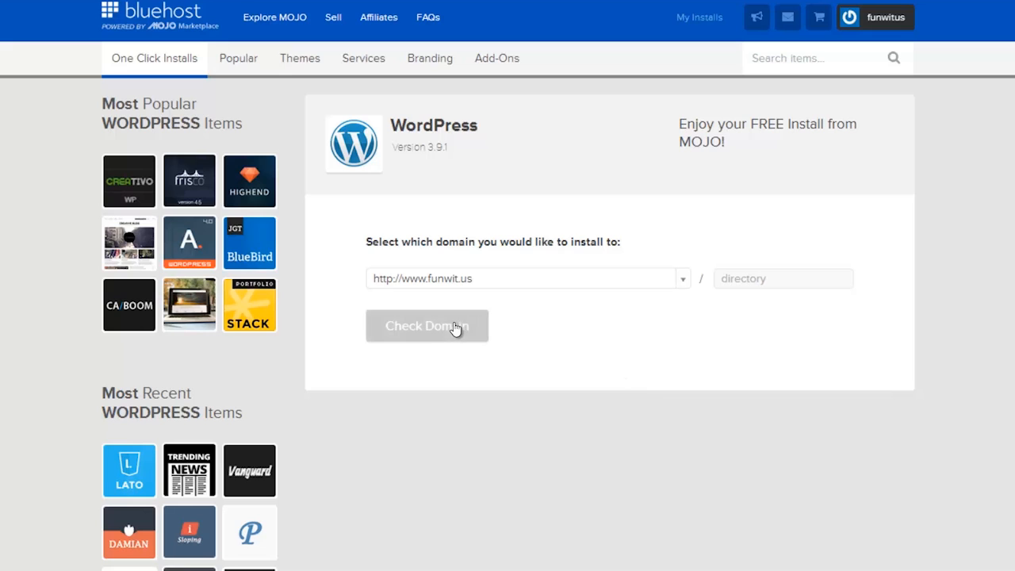
left_click(427, 325)
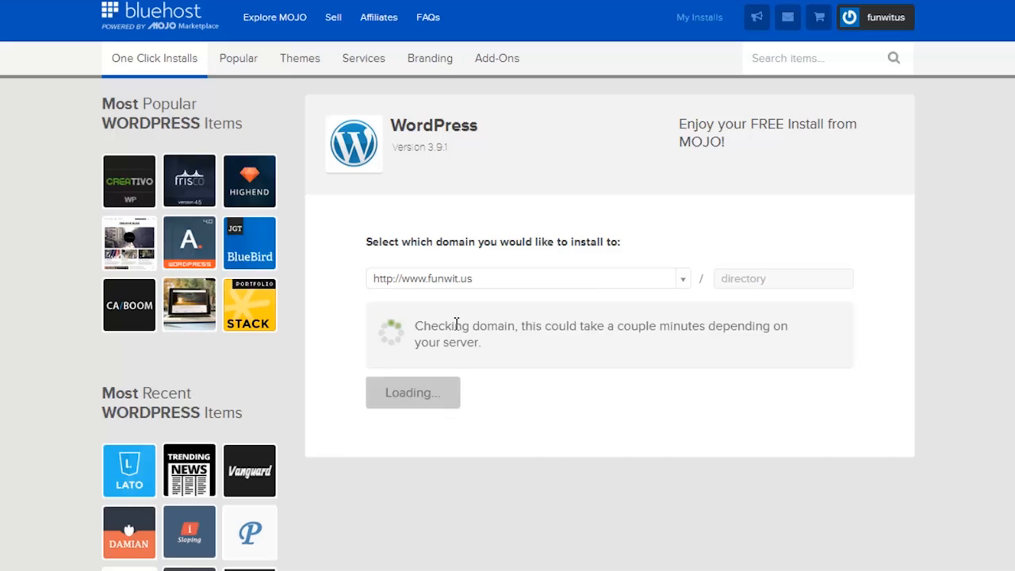
mouse_move(664, 409)
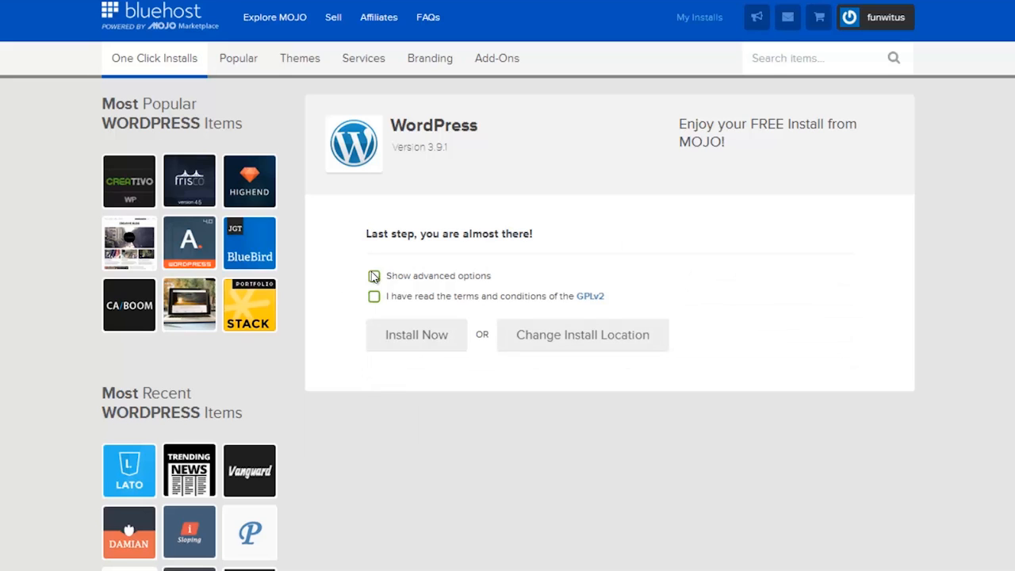
Name the site 'Fun With Us' and accept the GPLv2 license terms.
left_click(373, 275)
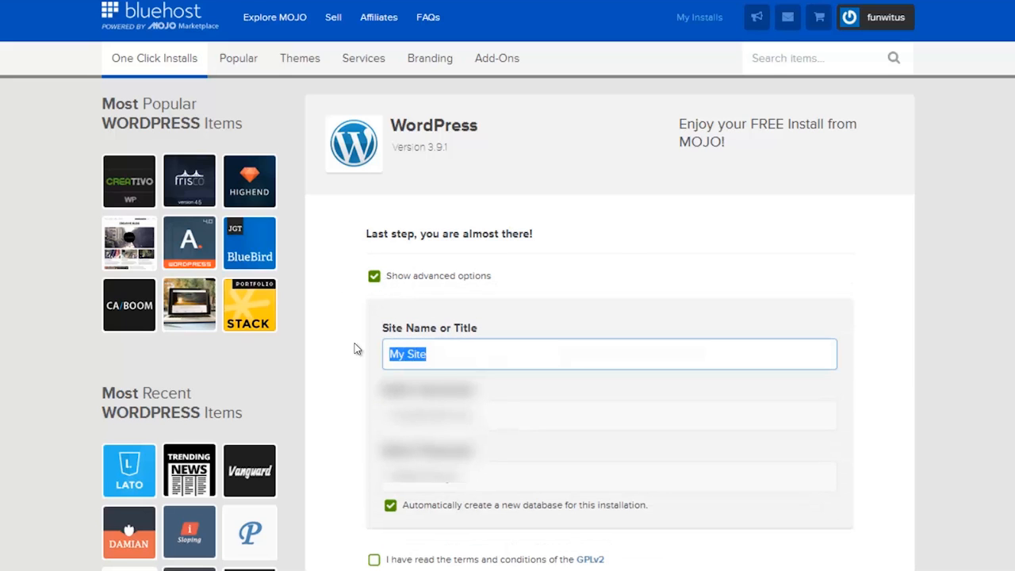
mouse_move(379, 347)
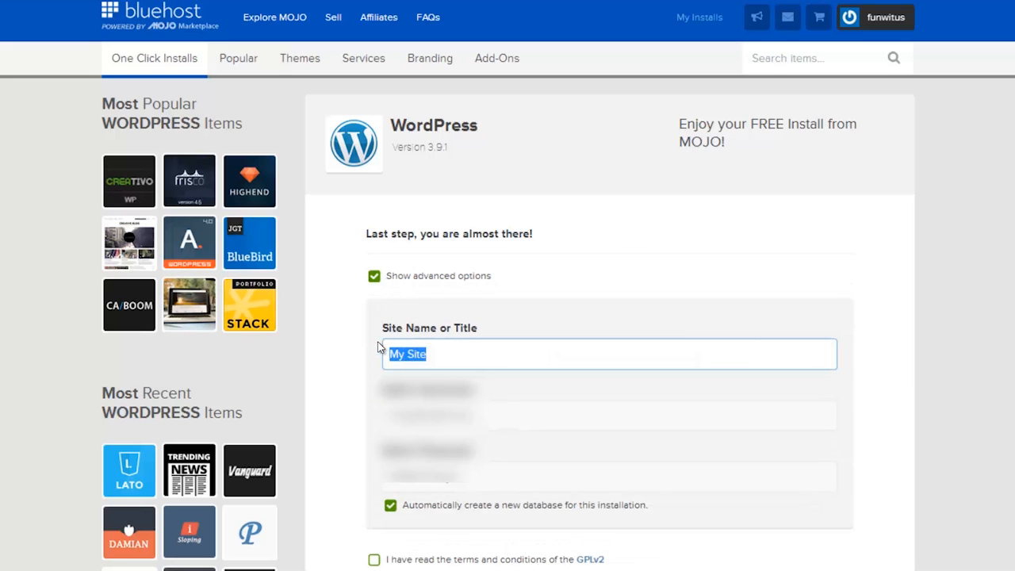
type("Fun Wit")
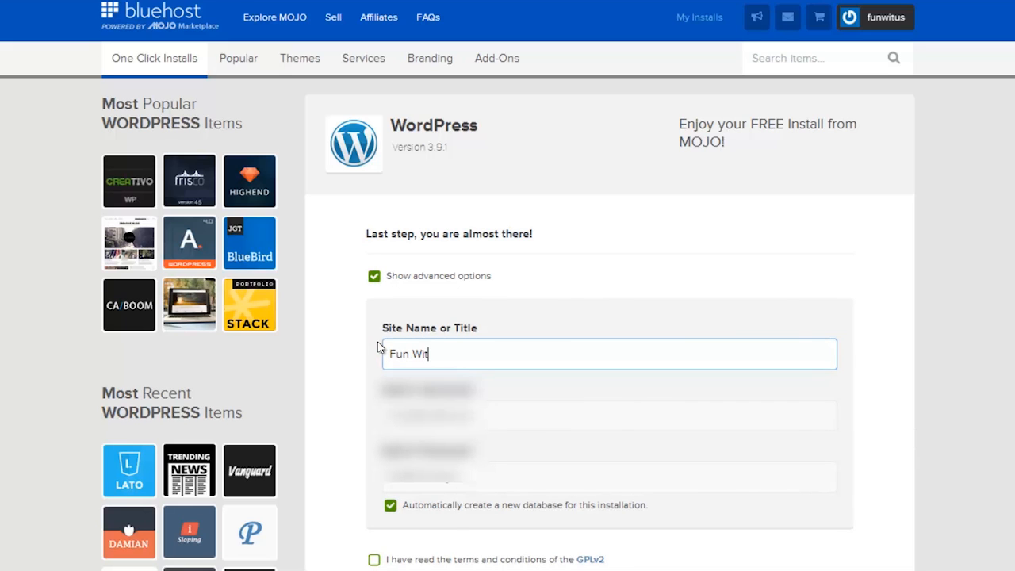
type("h Us")
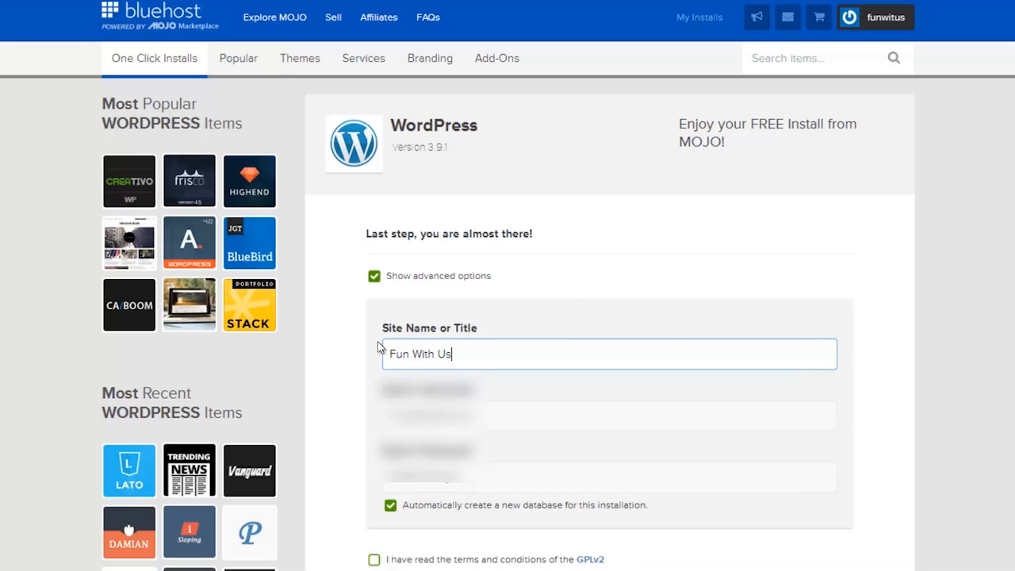
scroll("down", 3)
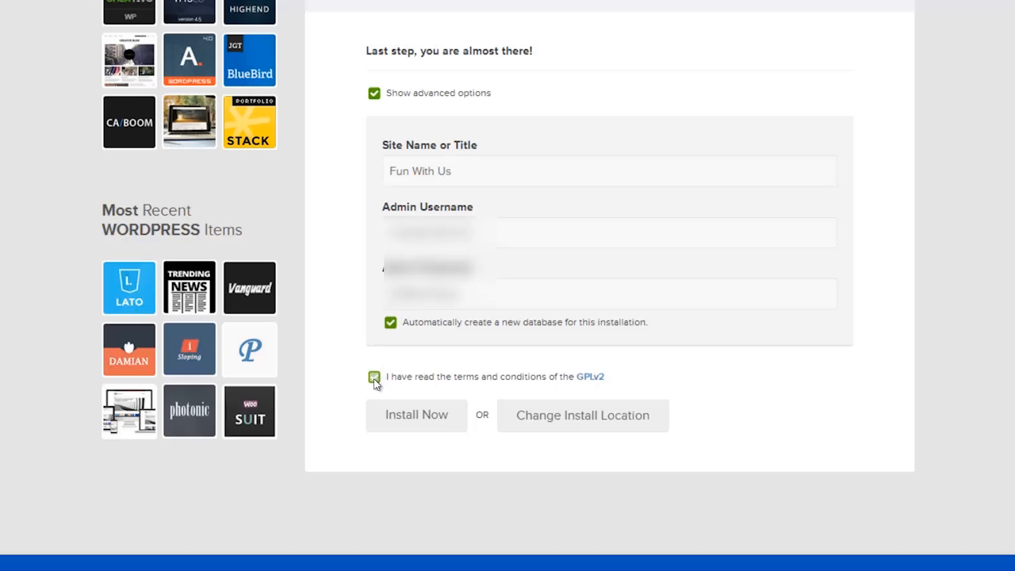
left_click(415, 415)
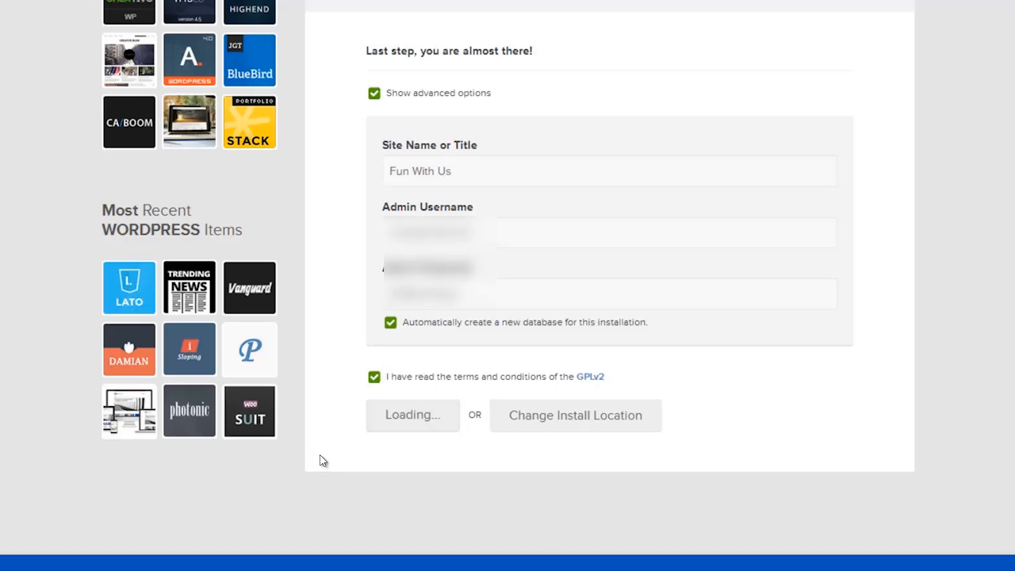
Launch the WordPress installation with Install Now.
left_click(413, 414)
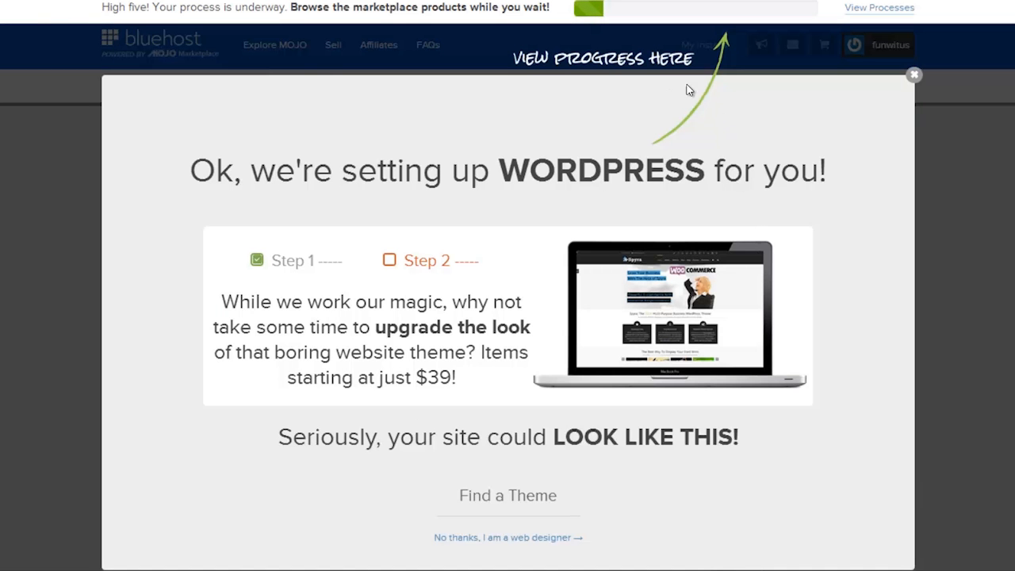
mouse_move(596, 109)
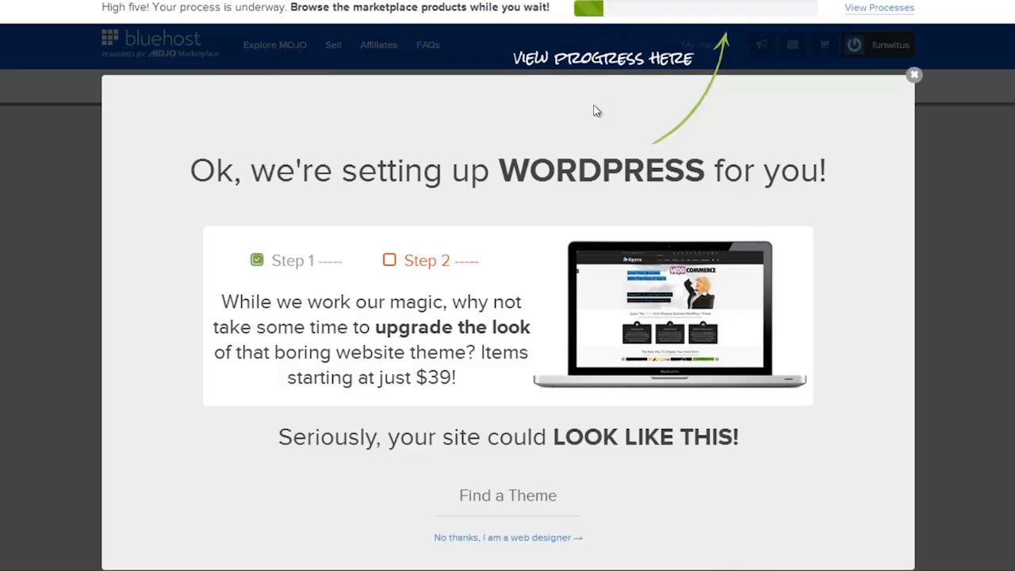
mouse_move(525, 428)
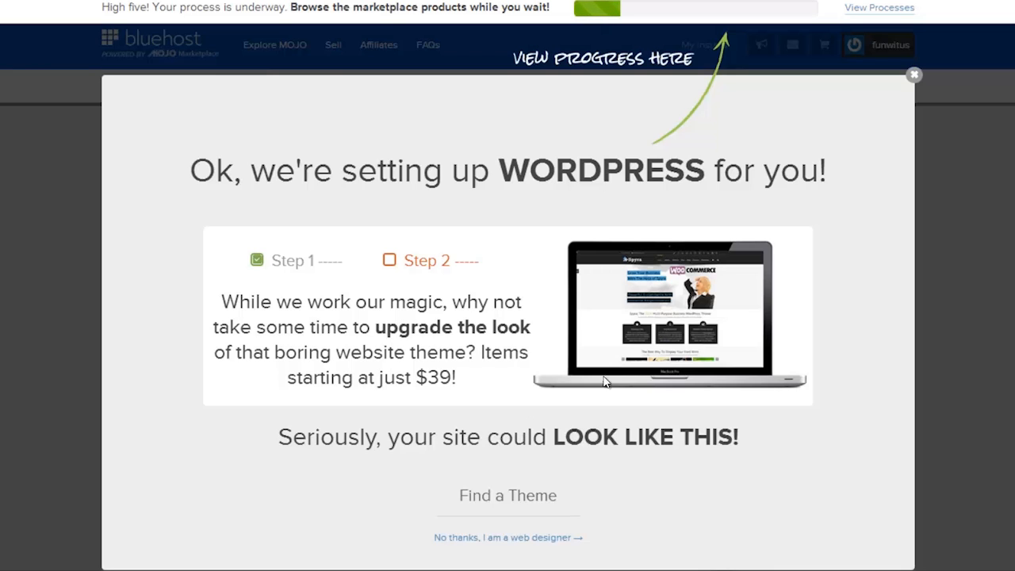
mouse_move(875, 96)
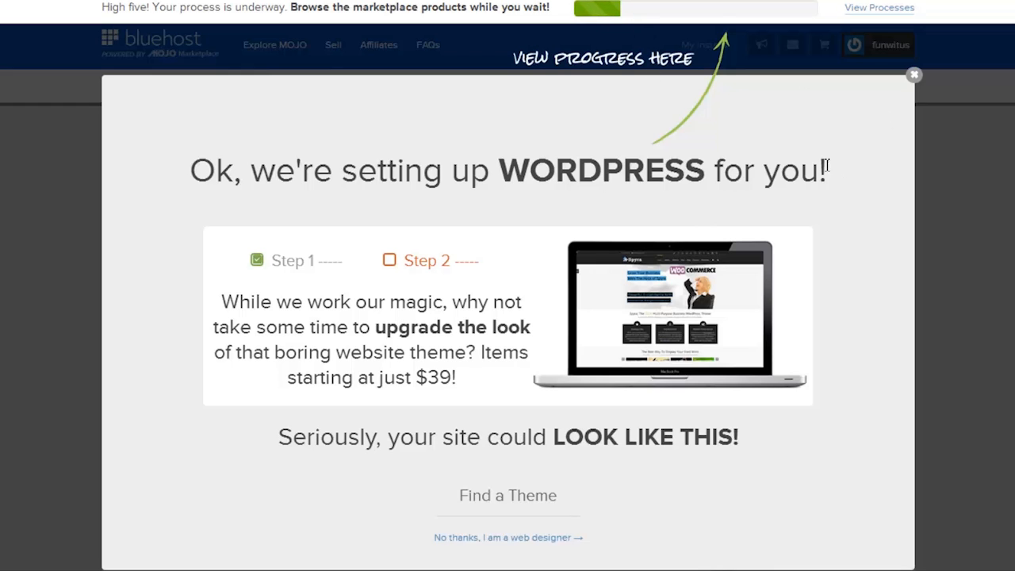
mouse_move(854, 203)
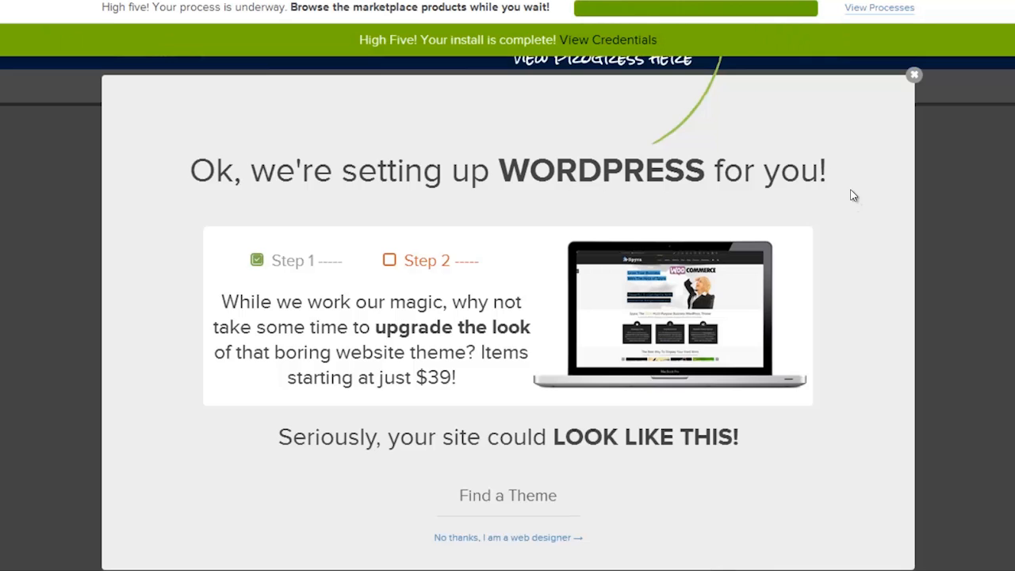
mouse_move(872, 146)
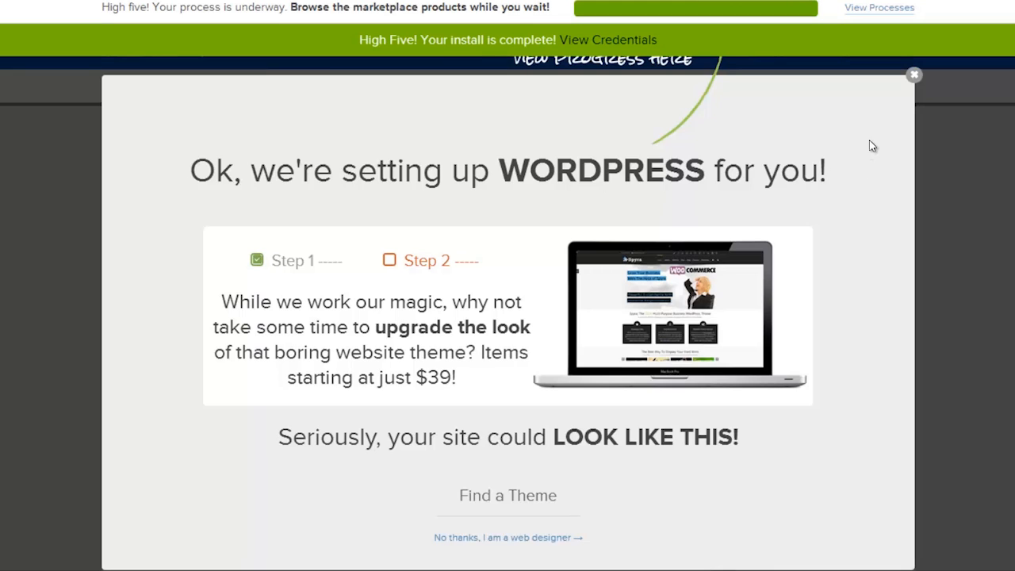
mouse_move(607, 40)
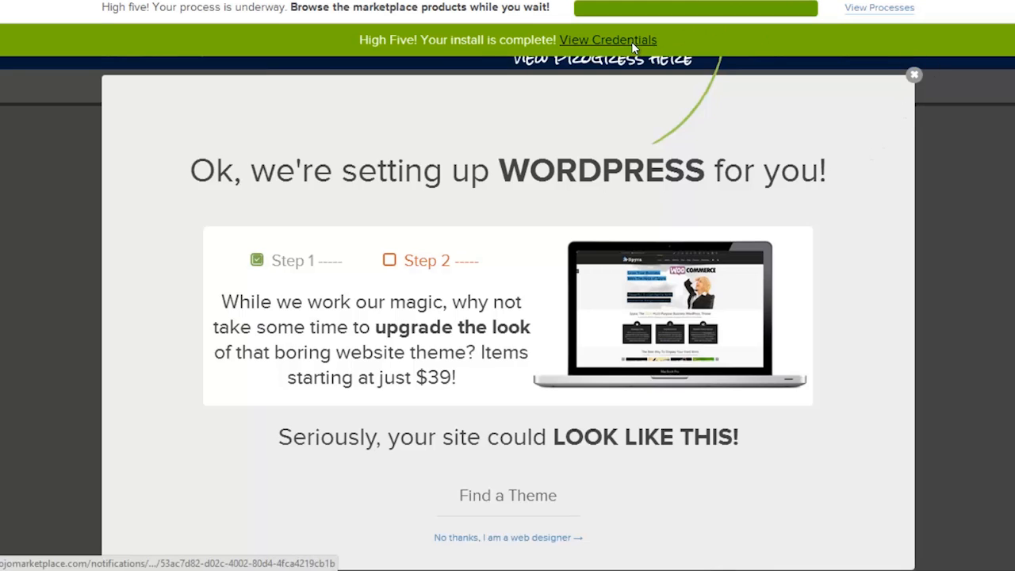
View the installation credentials and select the admin username and password.
left_click(607, 40)
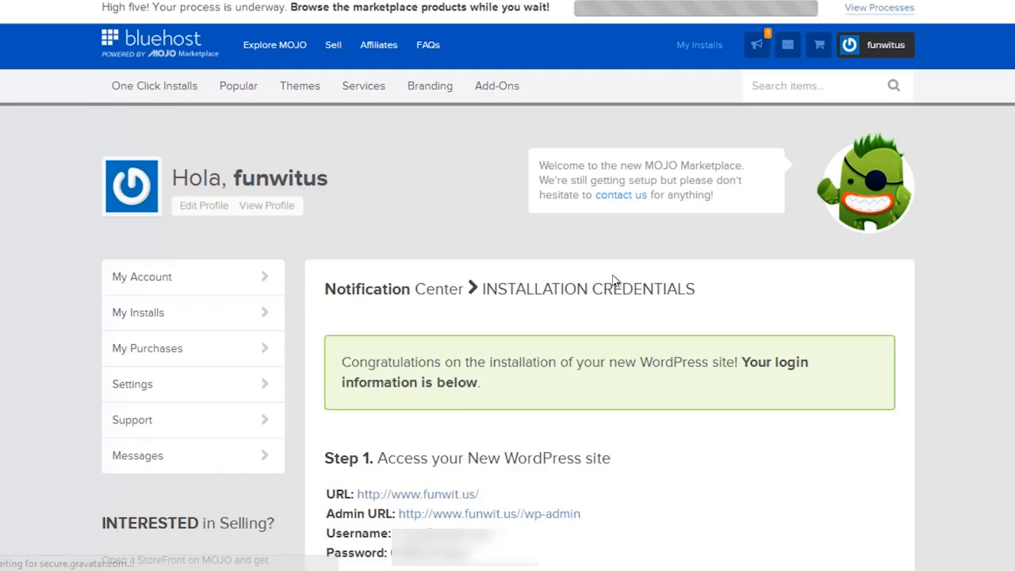
scroll("down", 3)
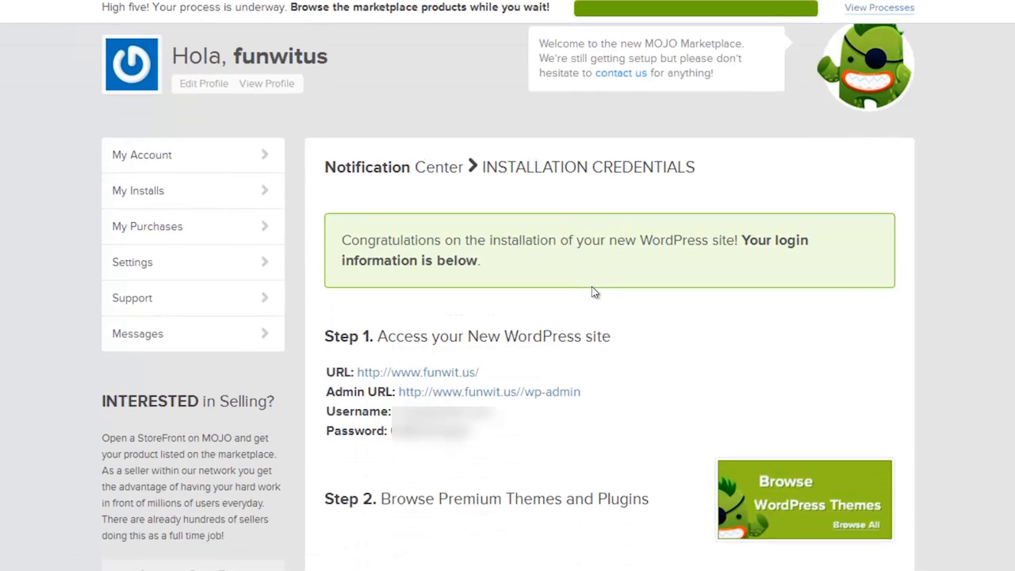
mouse_move(599, 286)
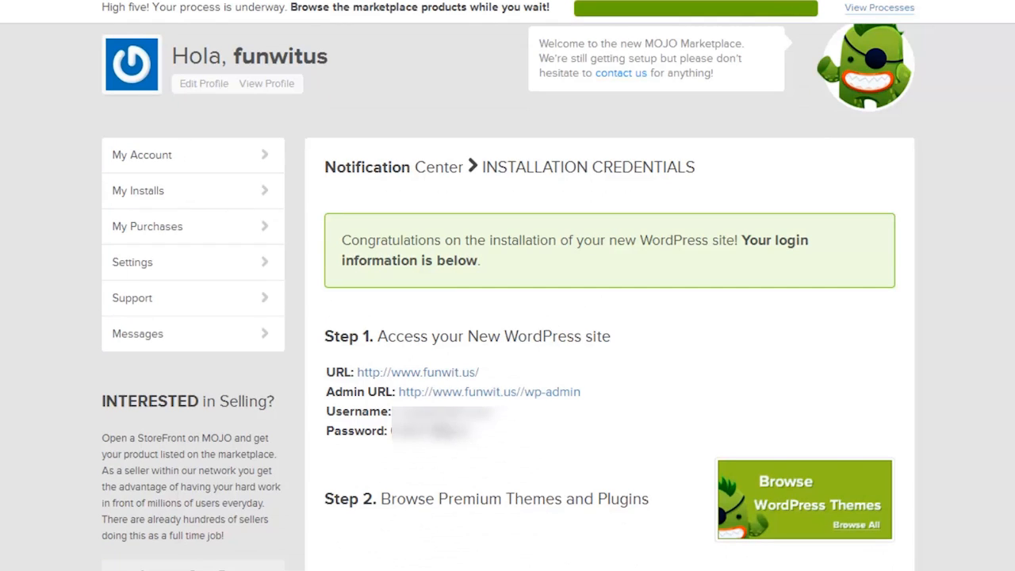
mouse_move(468, 452)
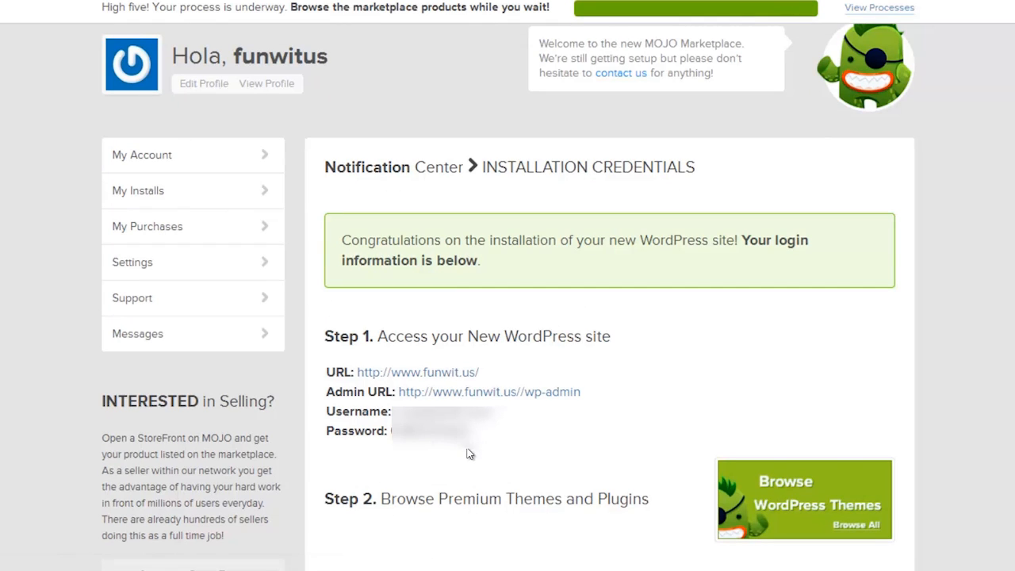
mouse_move(476, 405)
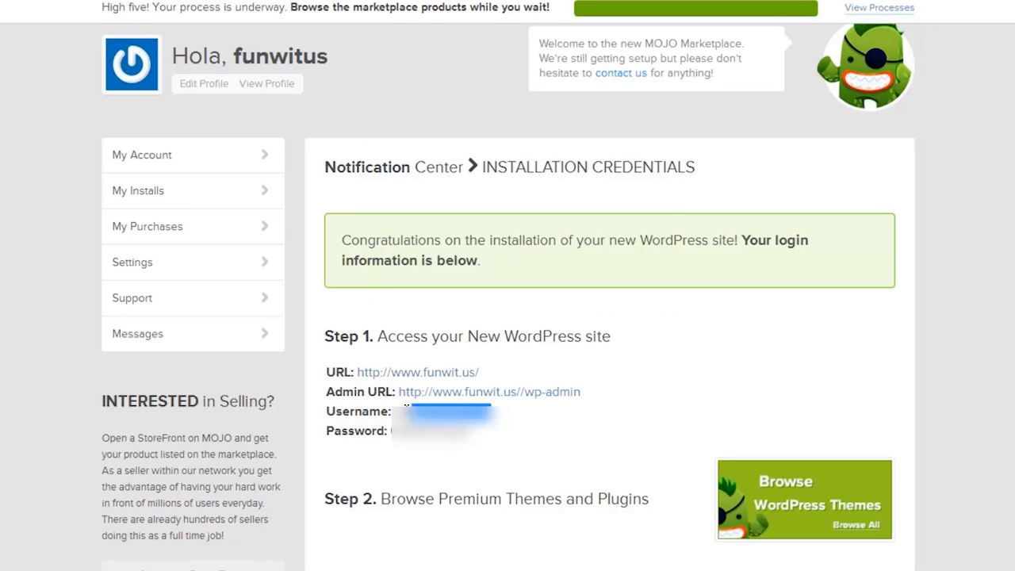
left_click(489, 392)
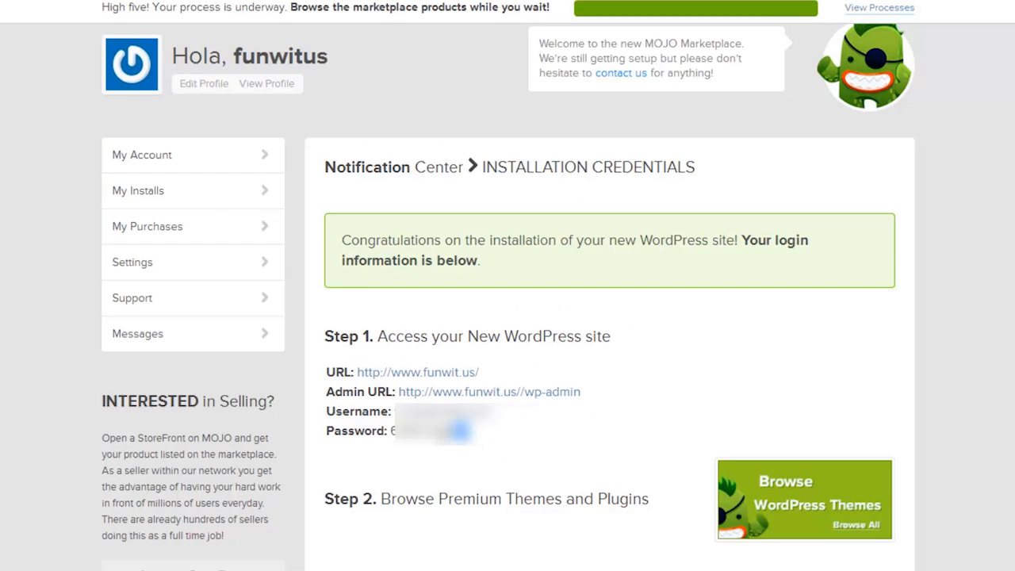
Log in at the Admin URL, dismissing the RoboForm password prompt.
left_click(489, 391)
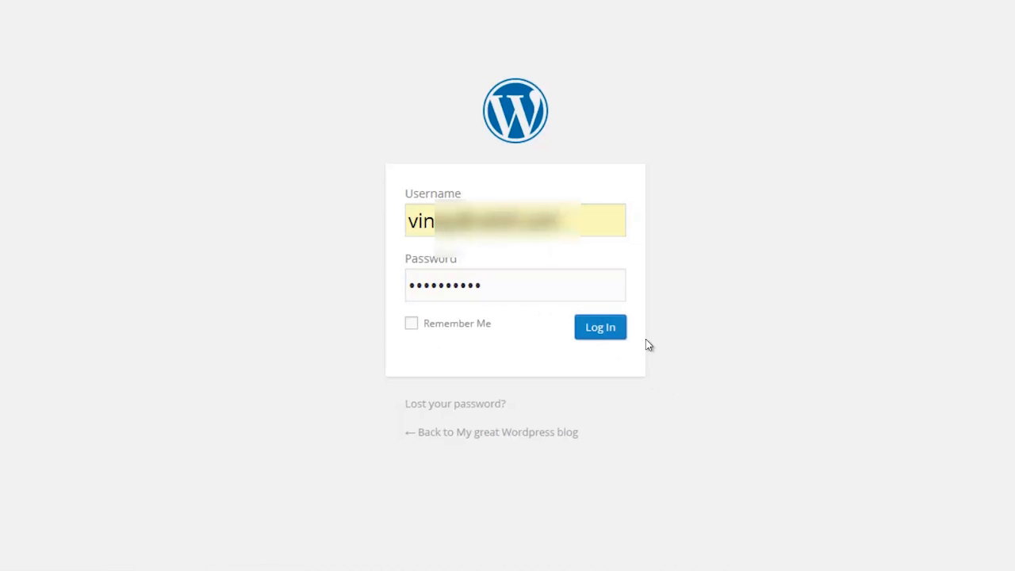
left_click(600, 327)
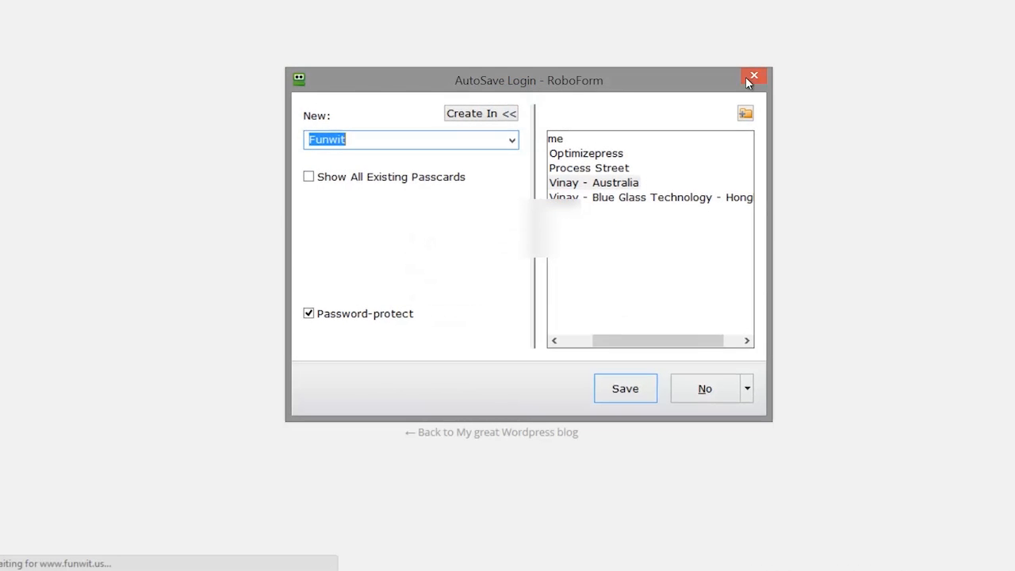
left_click(753, 75)
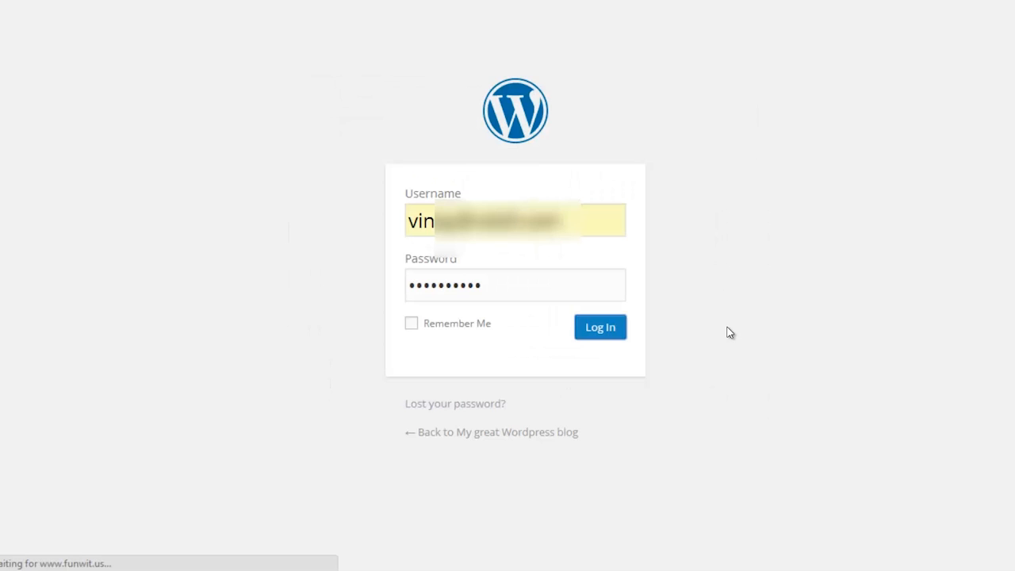
left_click(601, 327)
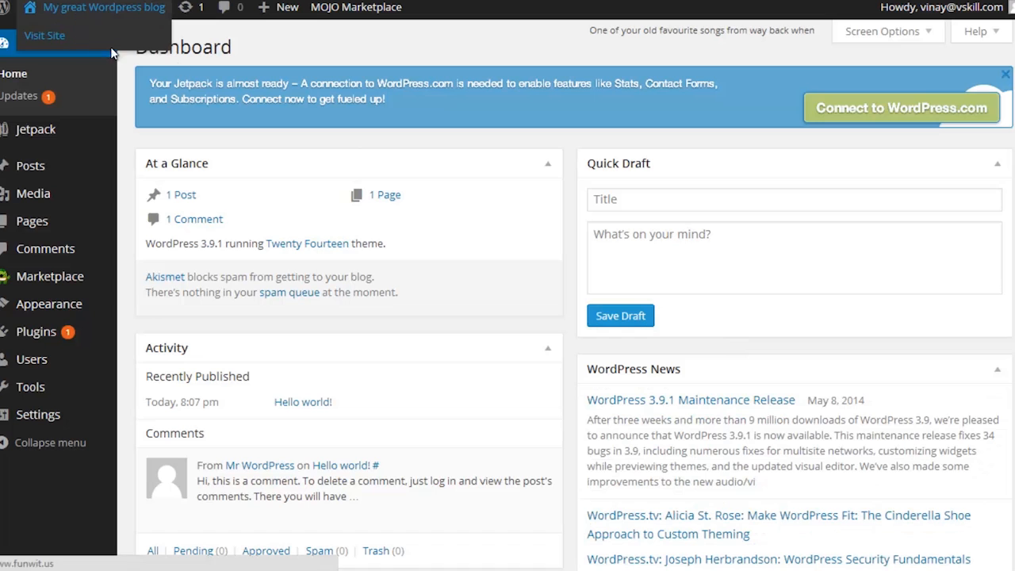
left_click(44, 35)
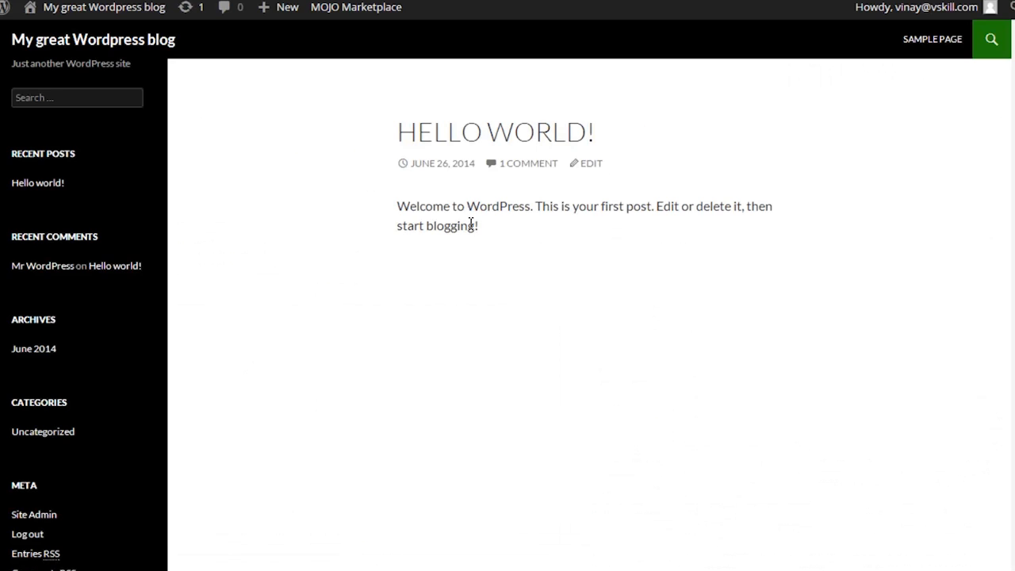
mouse_move(573, 300)
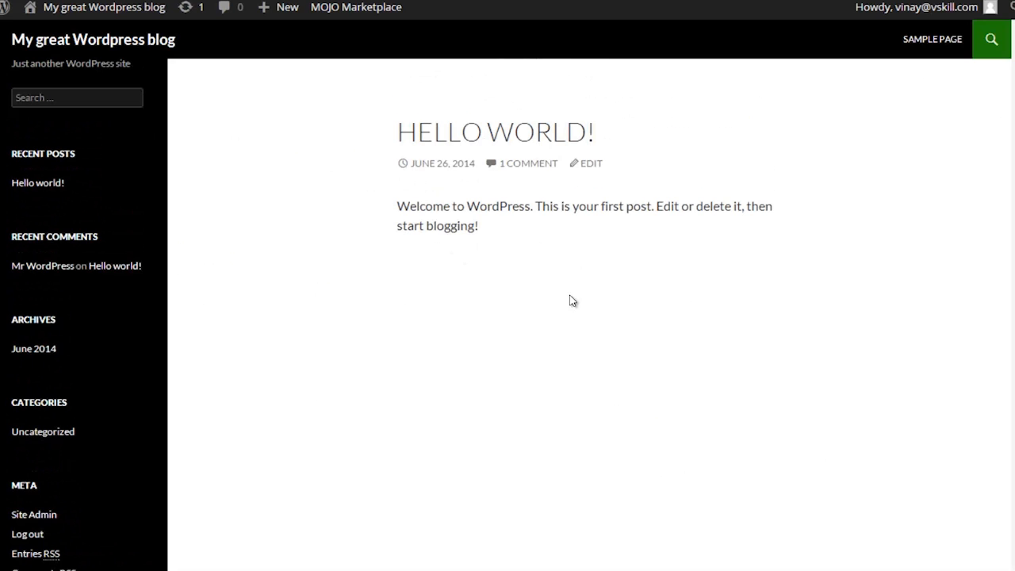
mouse_move(361, 96)
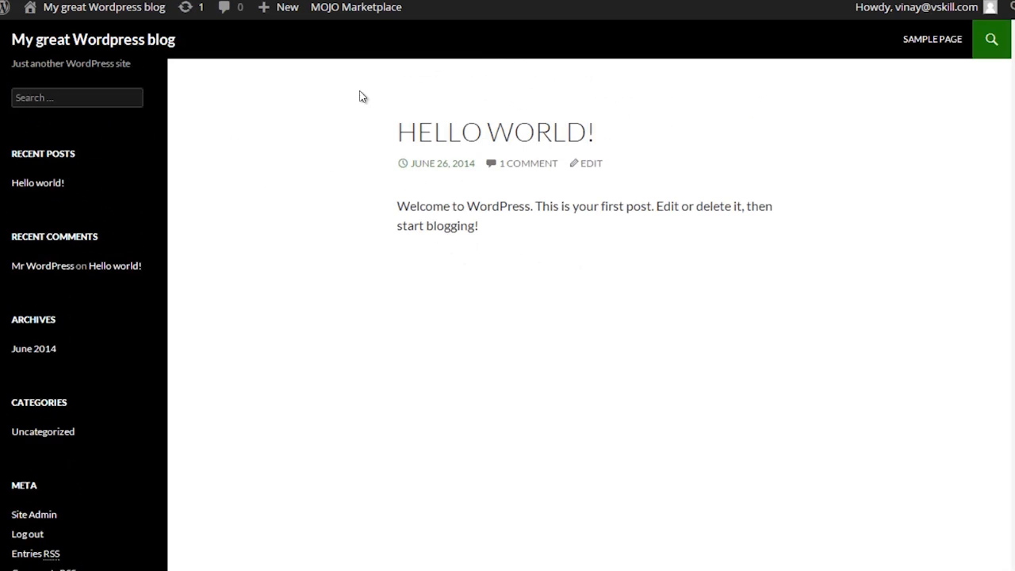
mouse_move(455, 266)
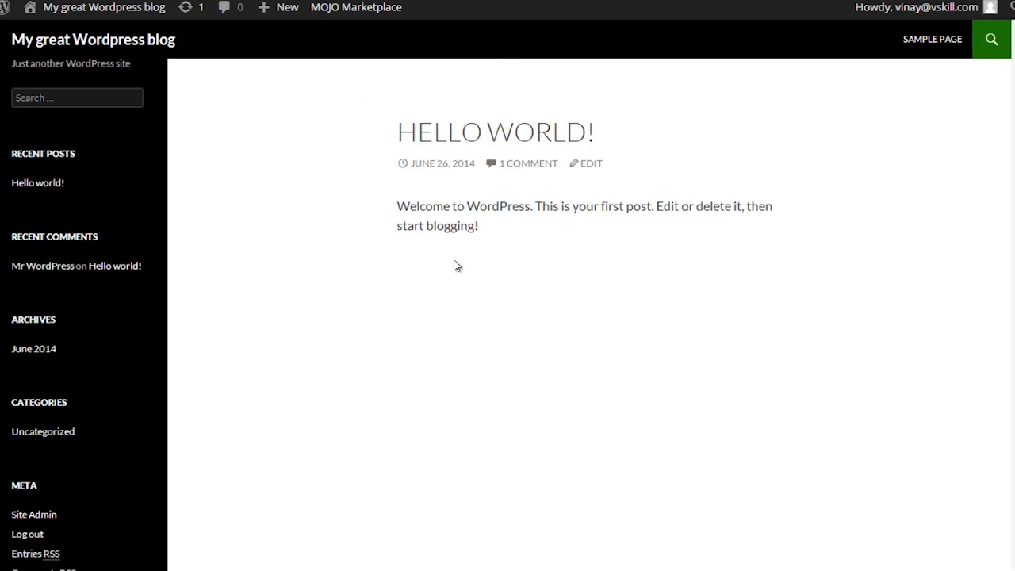
mouse_move(467, 266)
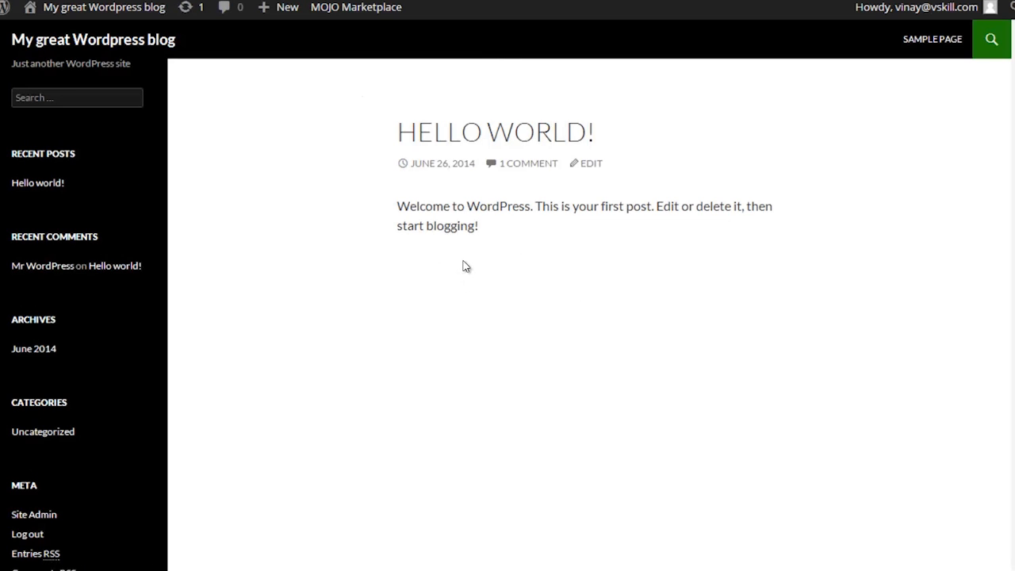
mouse_move(477, 273)
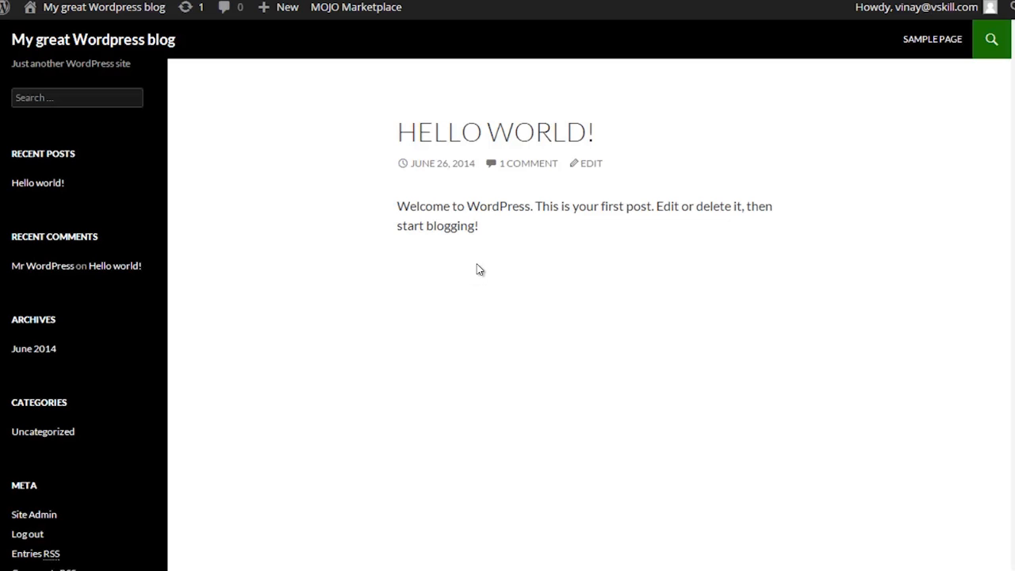
mouse_move(480, 276)
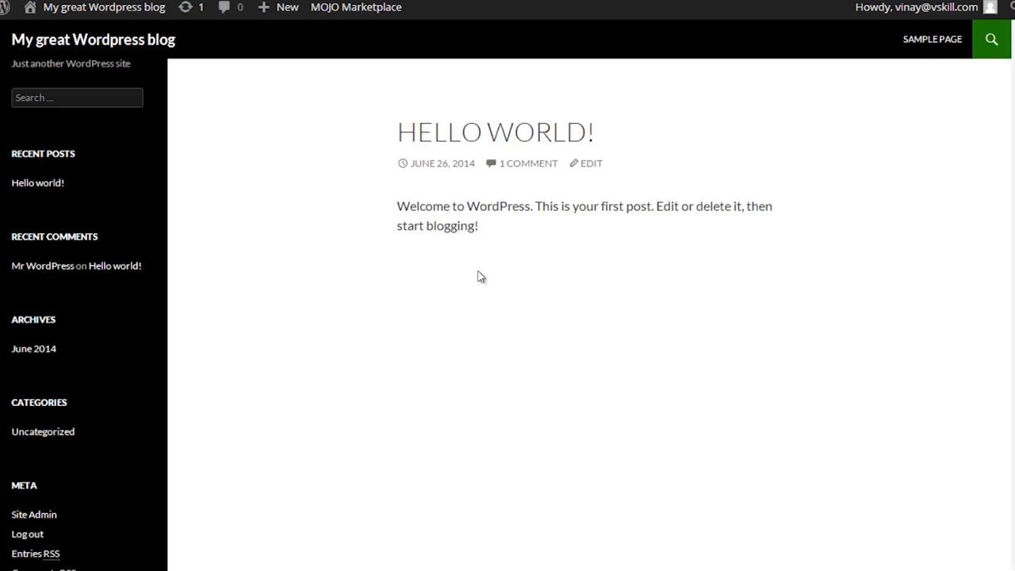
mouse_move(475, 271)
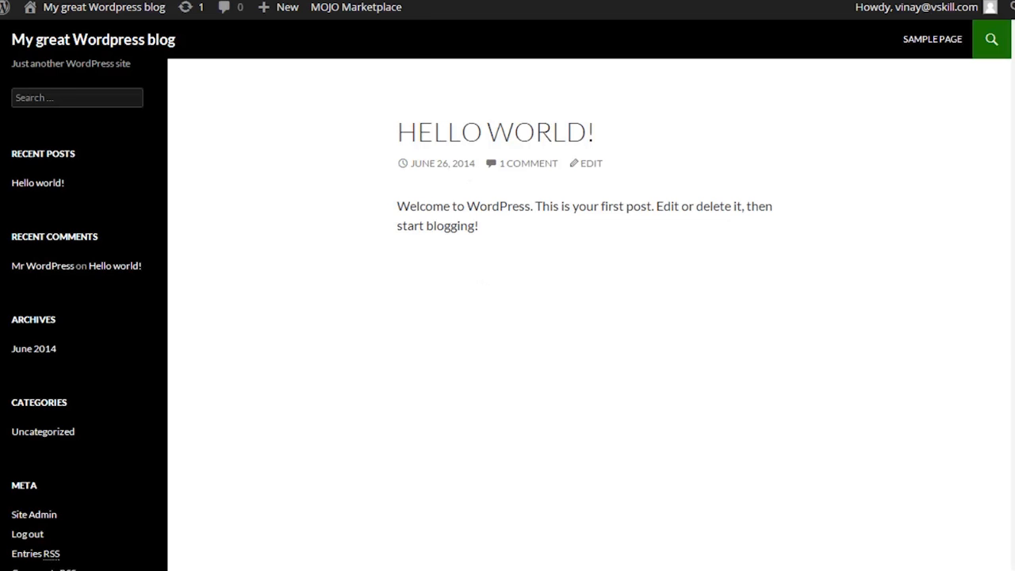
Return to Site Admin and go to Appearance > Themes.
left_click(33, 514)
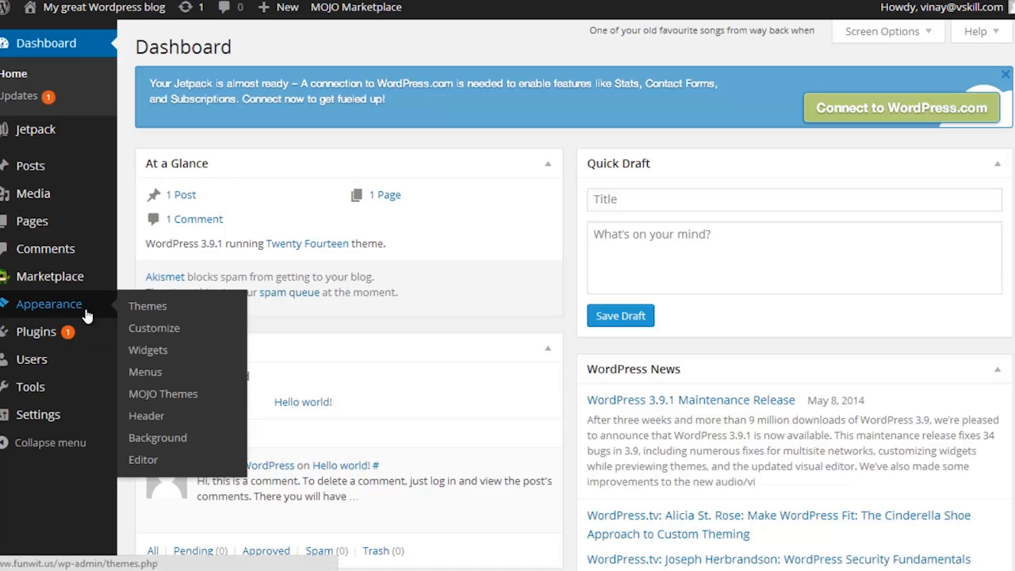
mouse_move(147, 306)
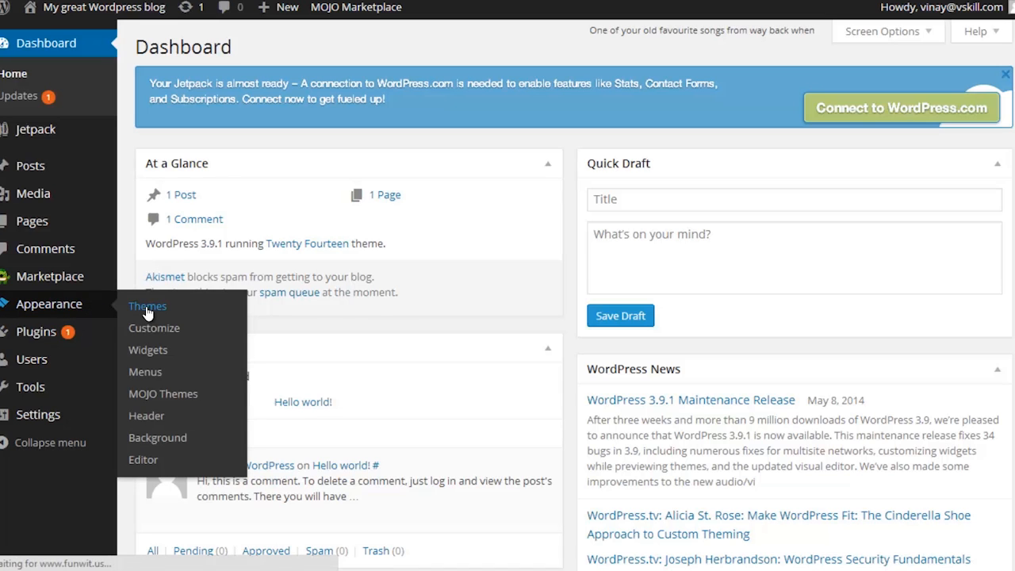
left_click(147, 306)
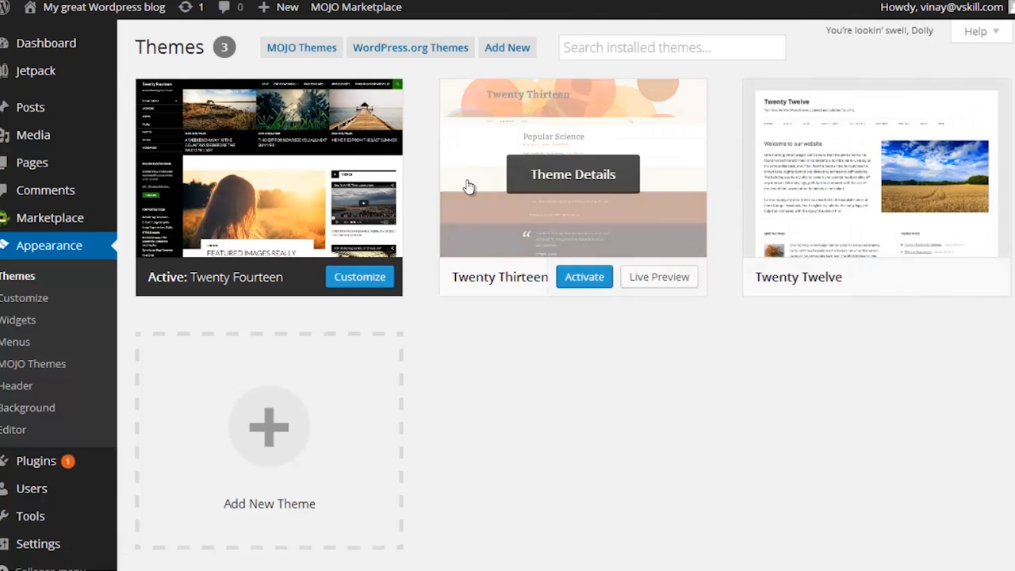
mouse_move(289, 76)
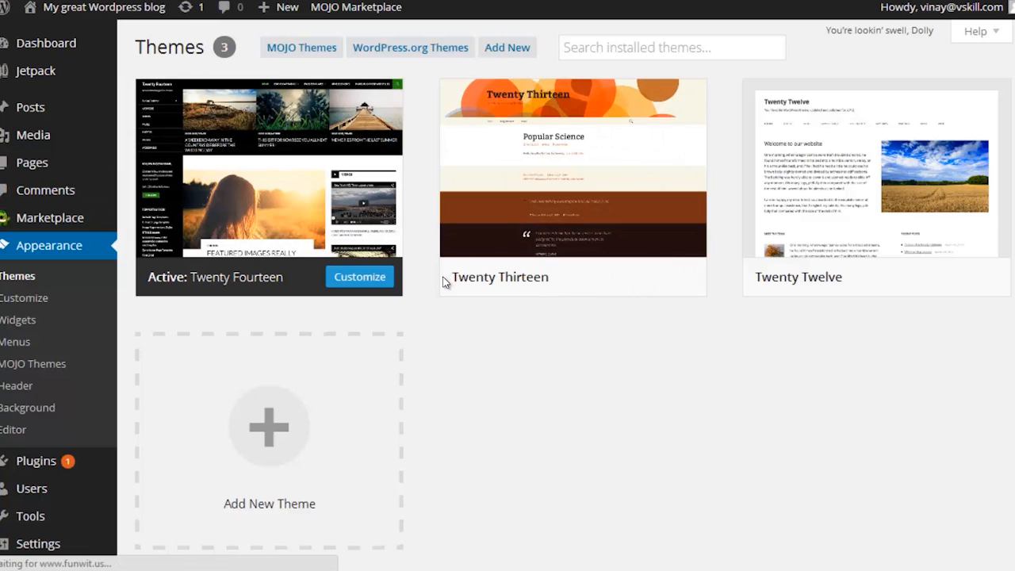
On Add Themes, browse the Featured list including Make, Eighties, Zinnia and Stork.
left_click(506, 47)
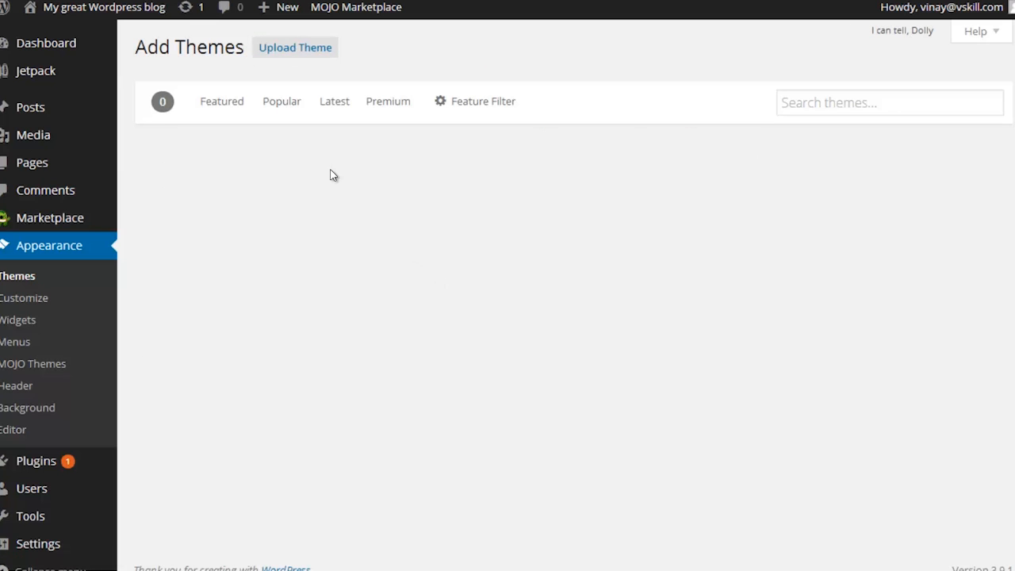
left_click(221, 100)
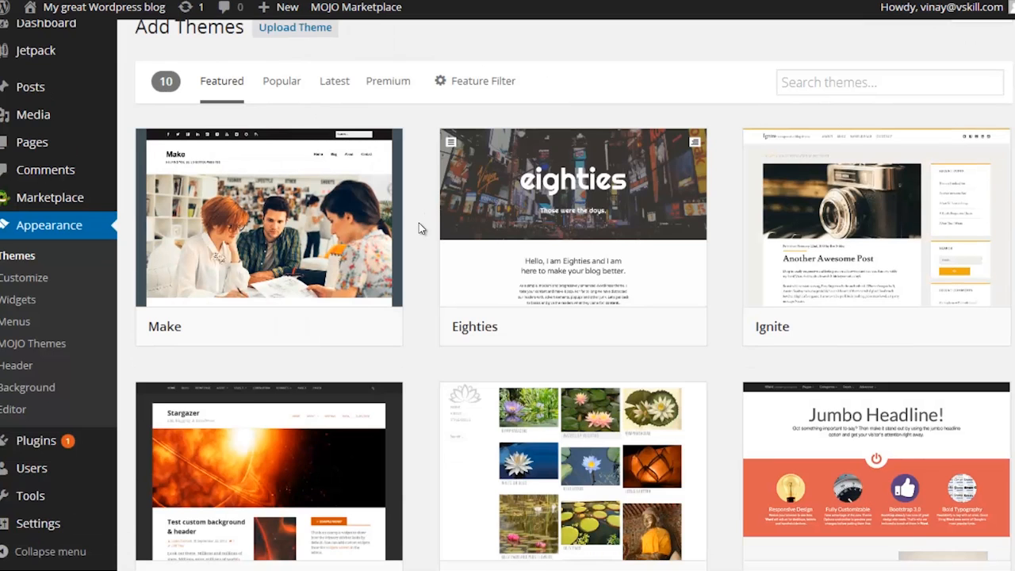
scroll("down", 3)
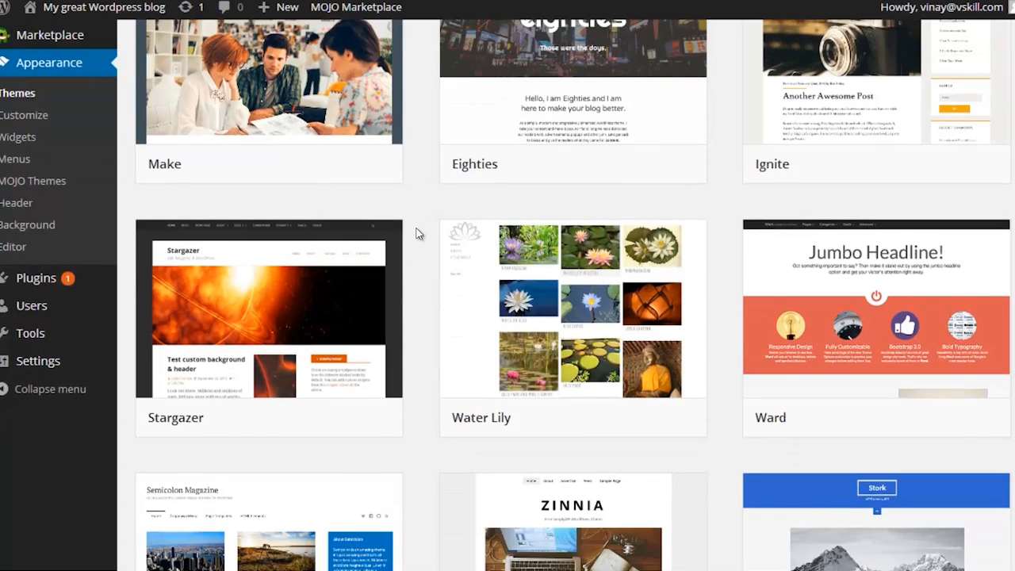
scroll("up", 3)
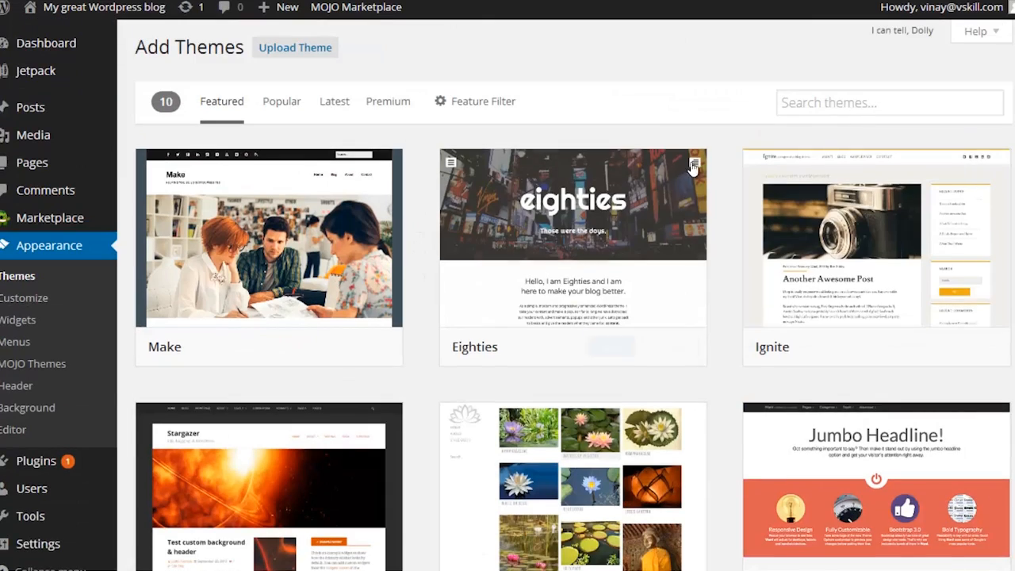
left_click(890, 102)
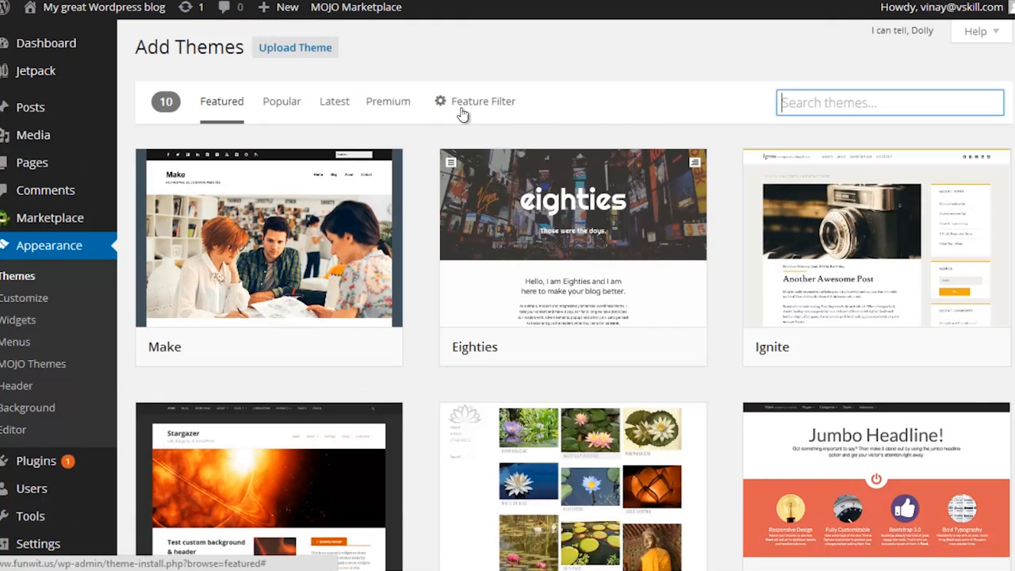
mouse_move(357, 32)
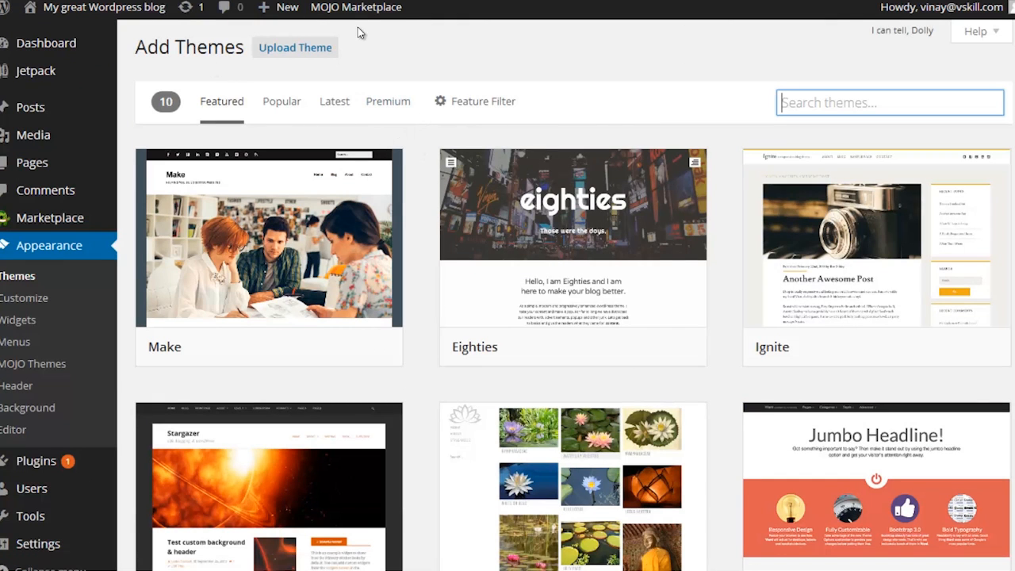
mouse_move(420, 145)
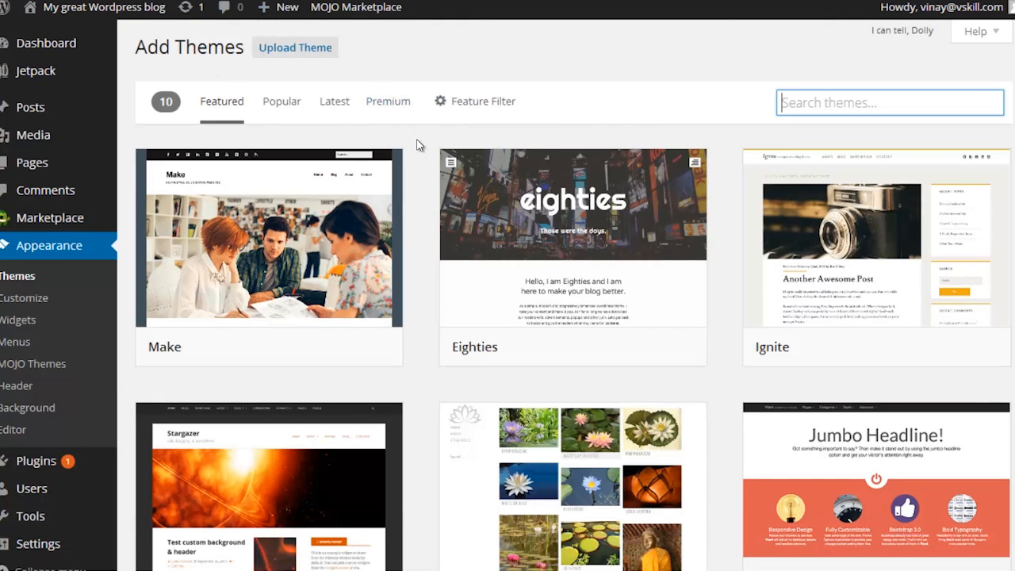
scroll("down", 3)
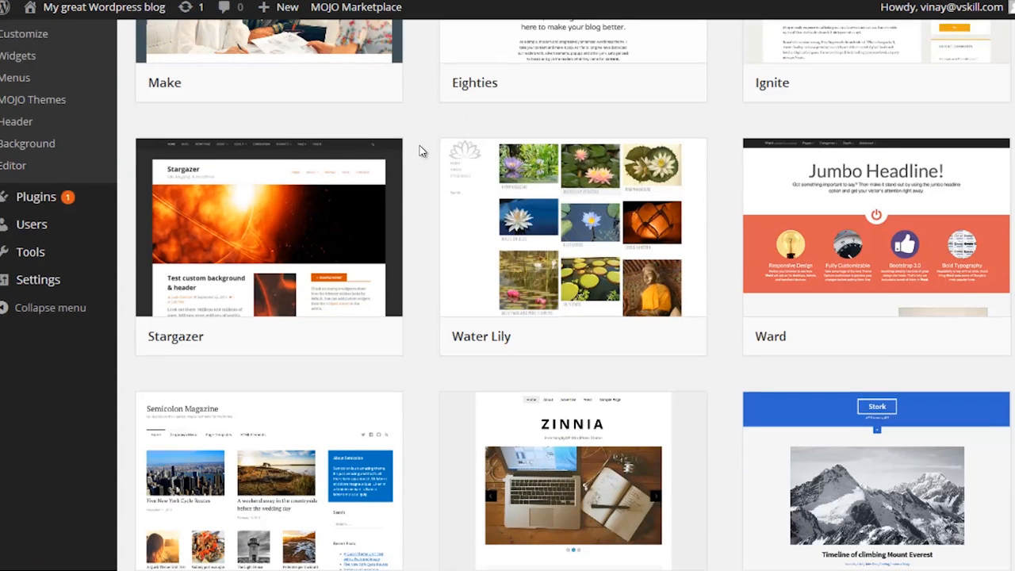
scroll("down", 3)
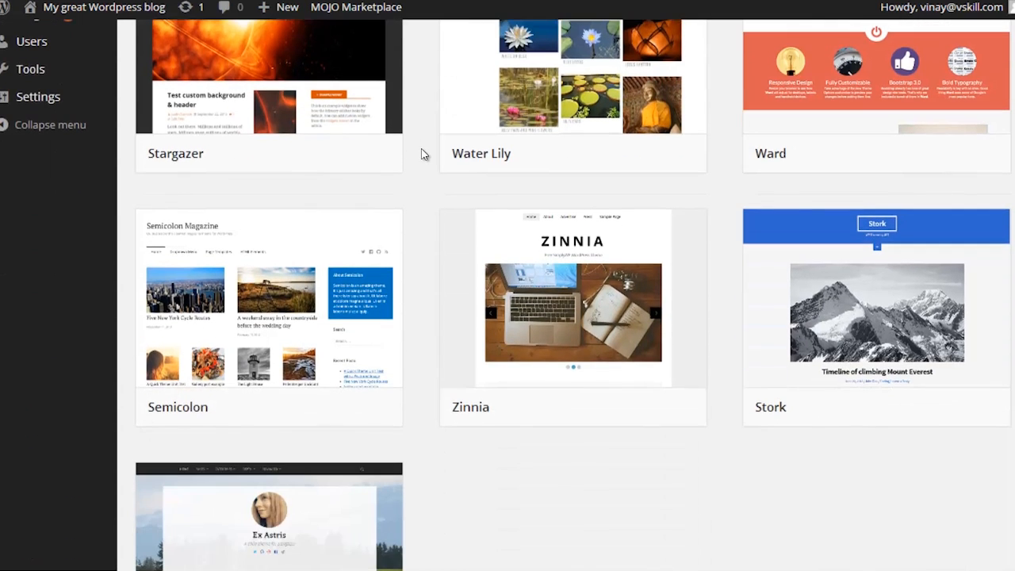
Install and activate the Eighties theme, then open the live site to see it.
scroll("up", 3)
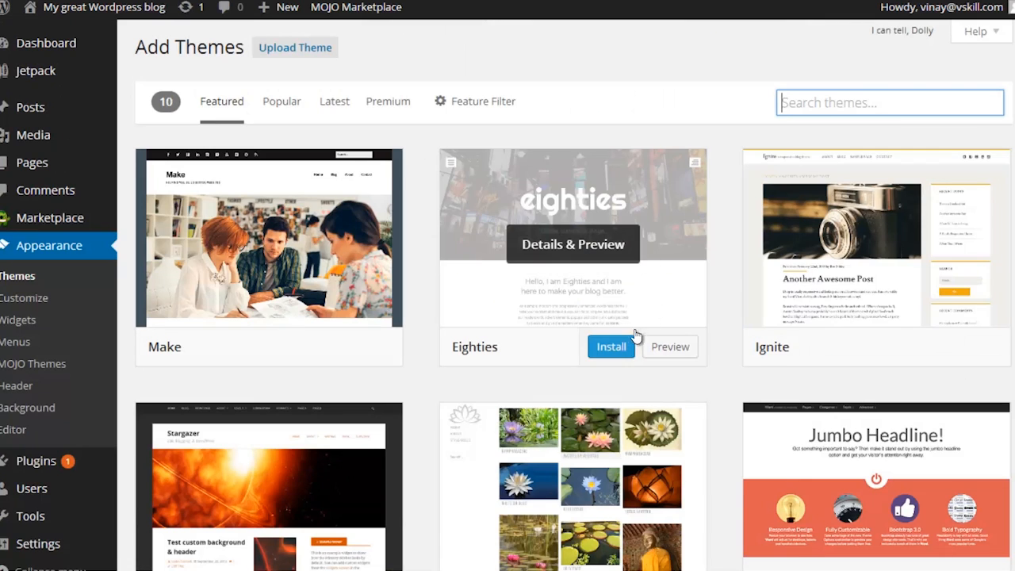
mouse_move(698, 367)
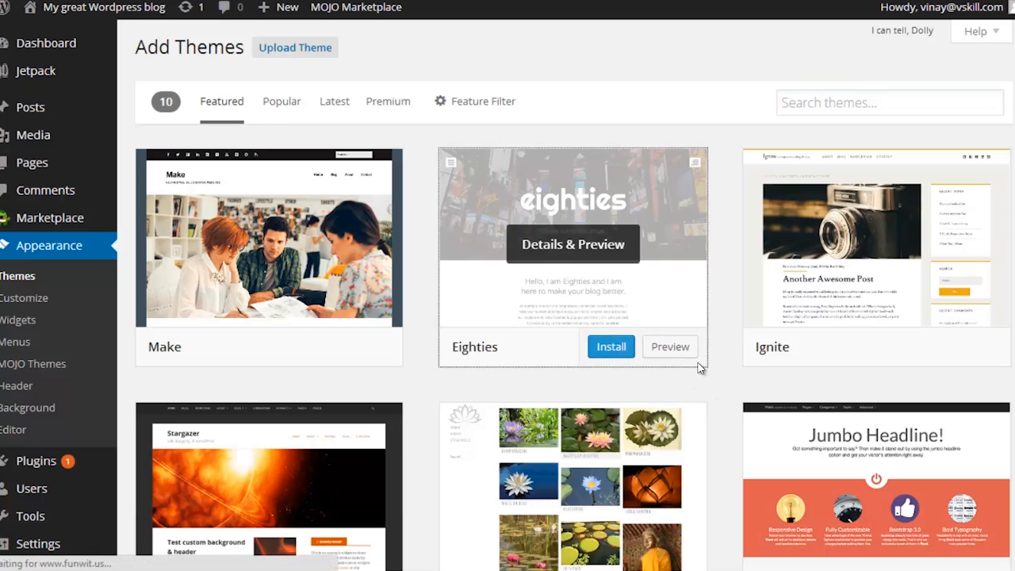
left_click(609, 346)
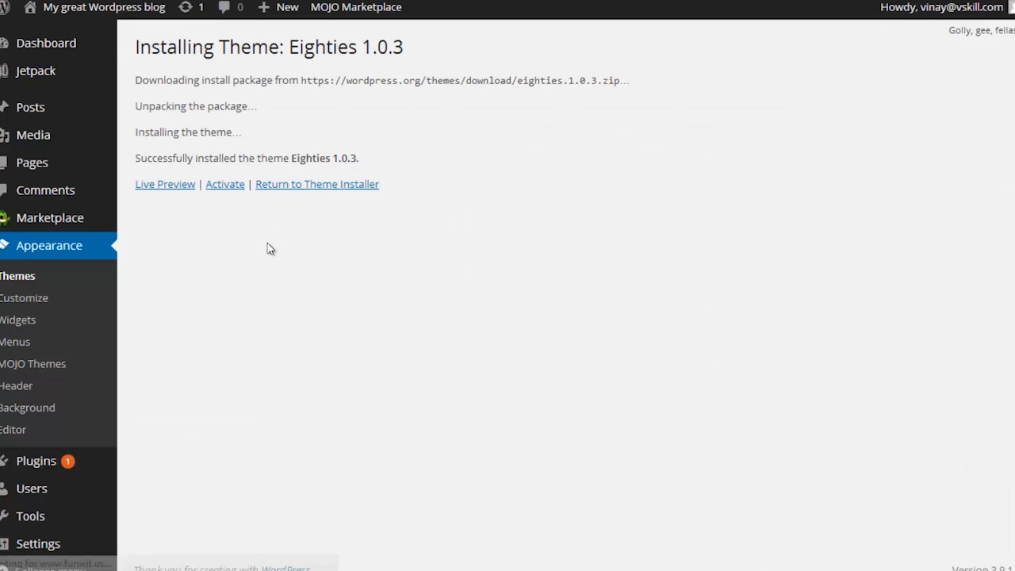
left_click(224, 184)
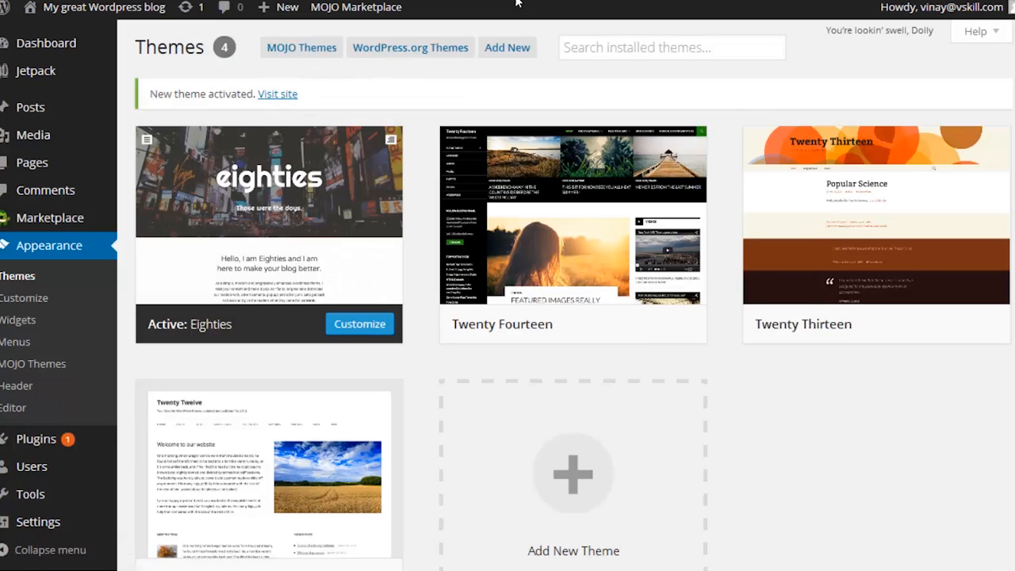
left_click(277, 93)
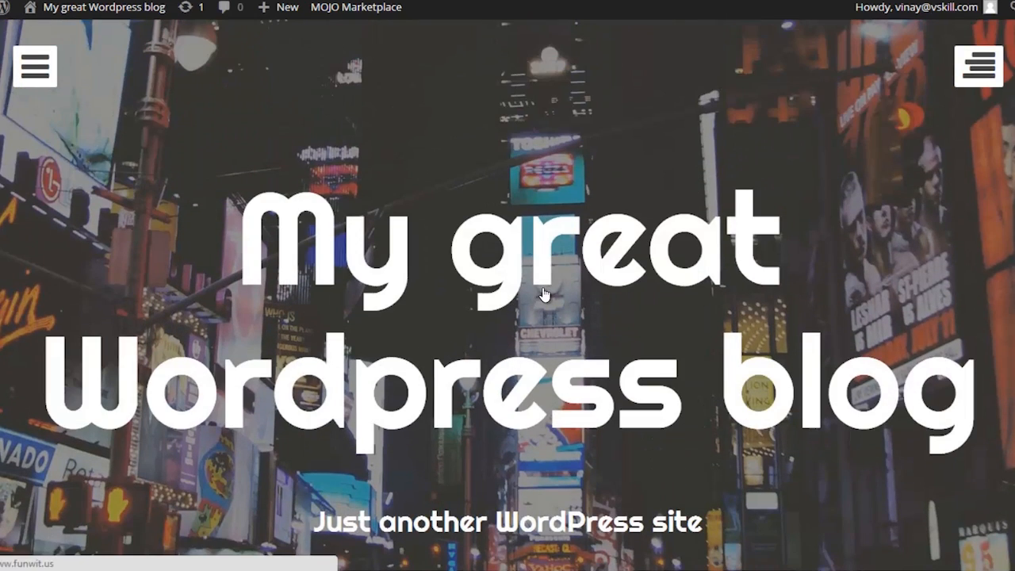
mouse_move(115, 32)
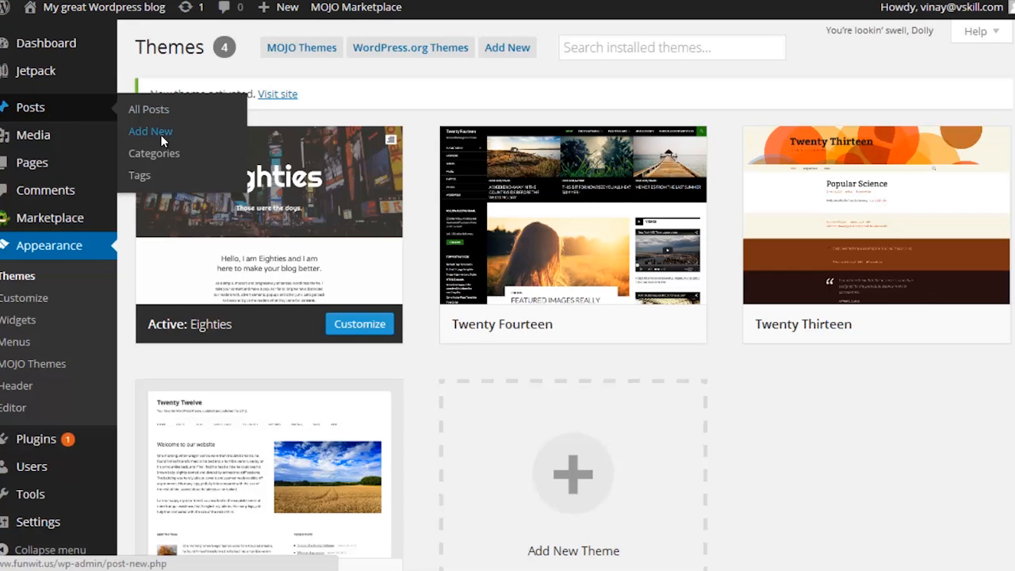
Start a post titled 'You've Been Slicing Tomatoes Wrong Your Whole Life!' and insert the tomato photo.
left_click(149, 131)
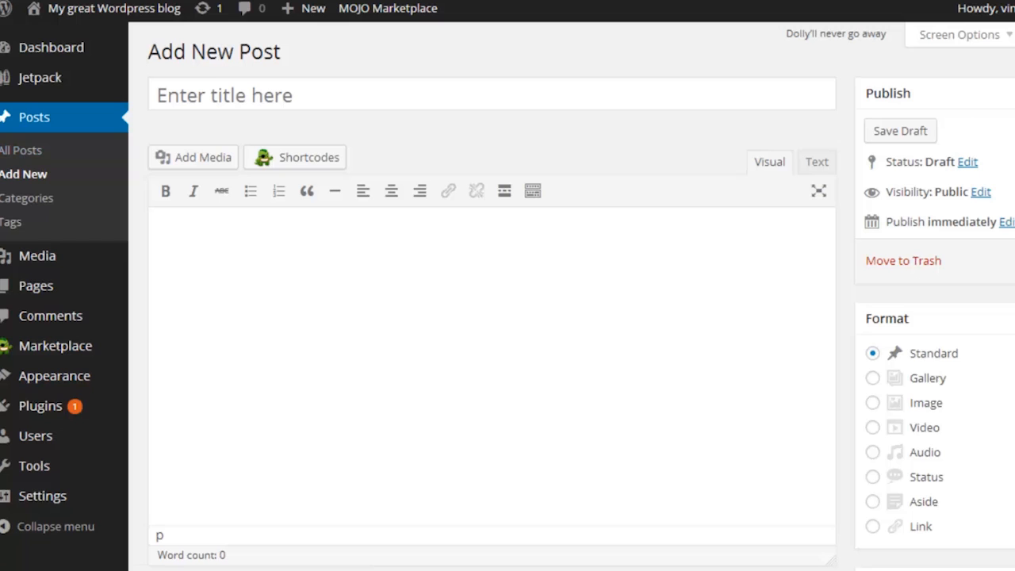
type("You've Been Slicing Tomatoes Wrong Your Whole Life! You Must See This...")
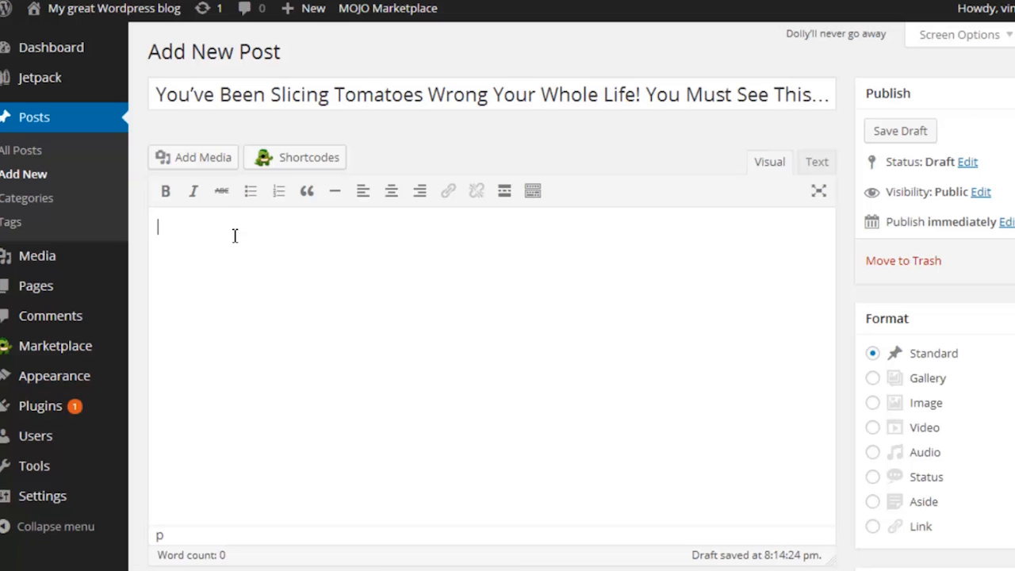
left_click(193, 157)
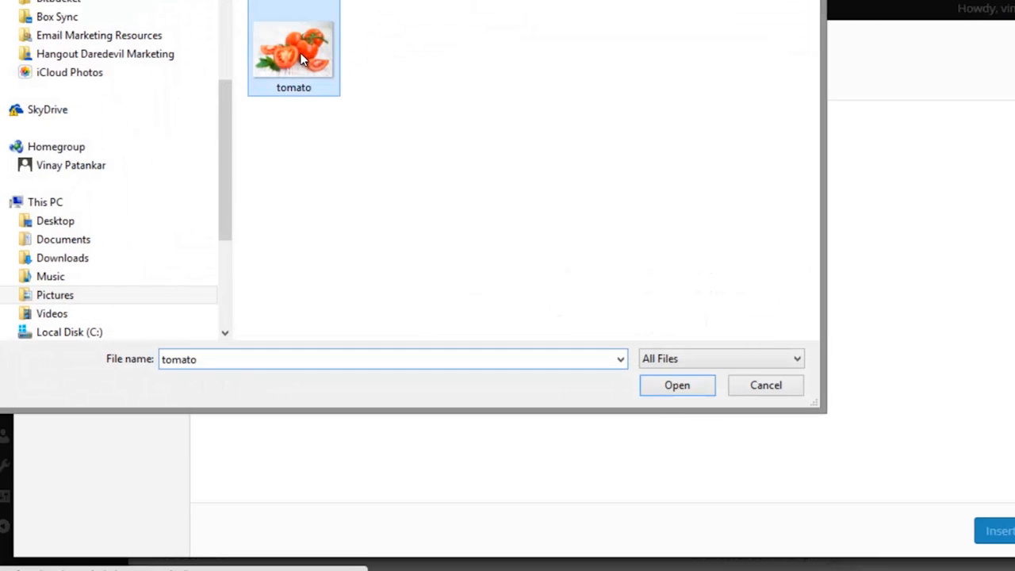
left_click(676, 384)
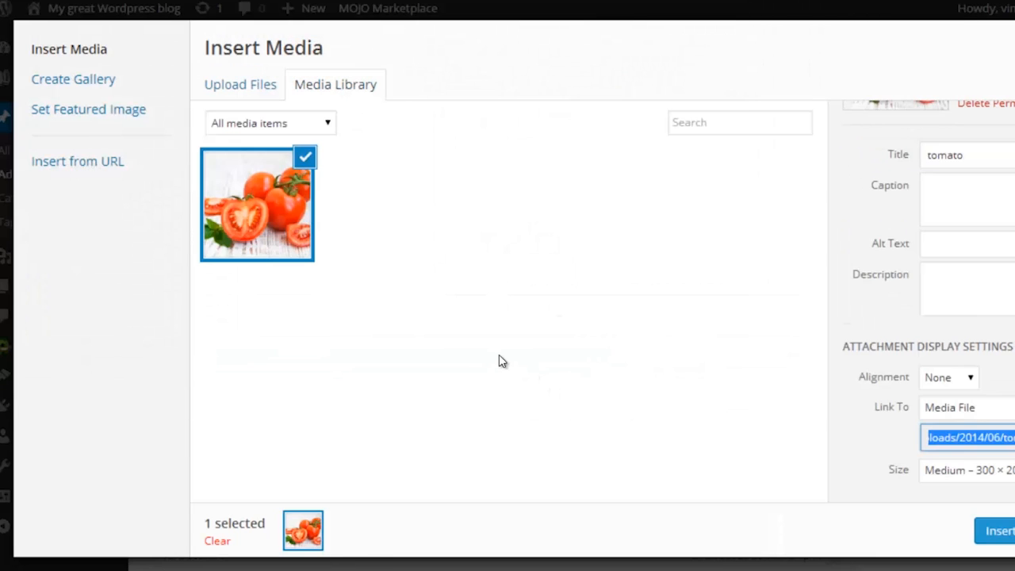
mouse_move(515, 373)
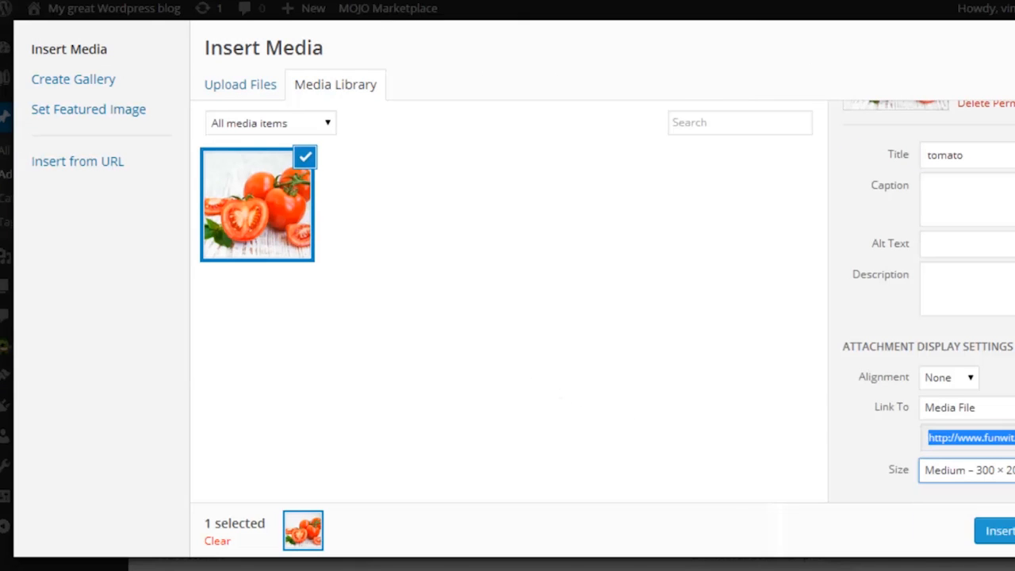
left_click(998, 530)
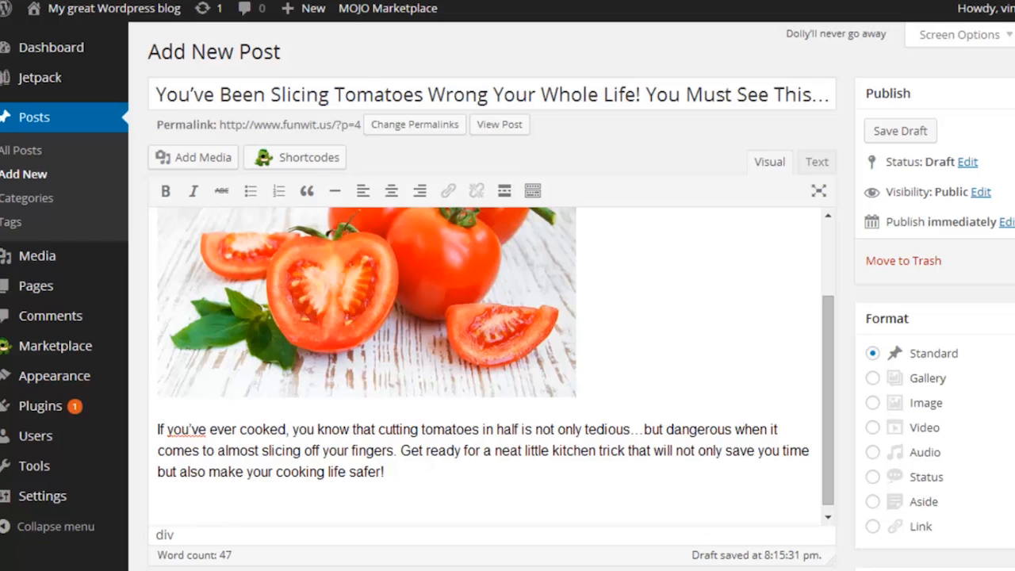
left_click(270, 513)
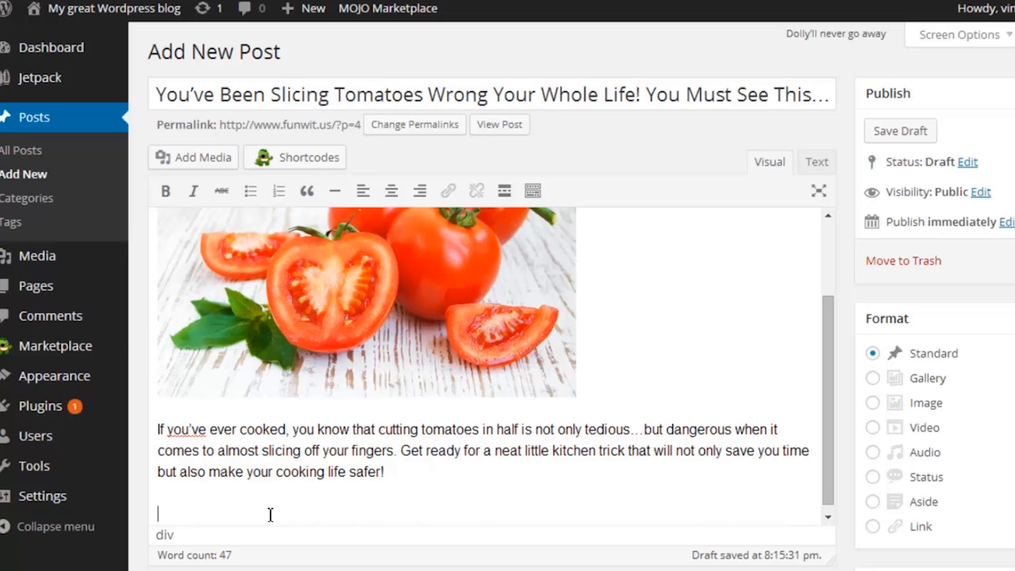
type("https://www.youtube.com/watch?v=CTK0mpniqPw")
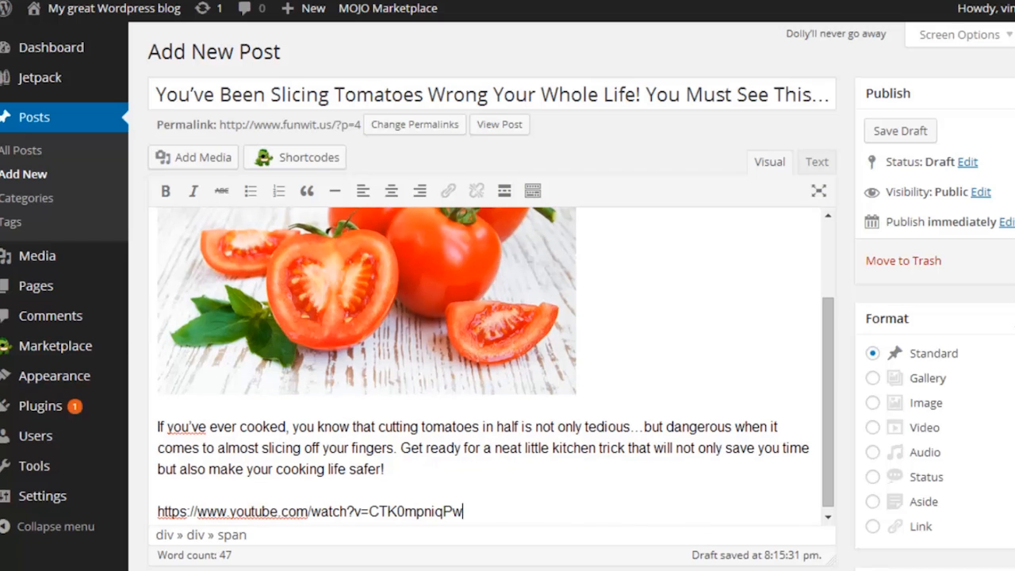
scroll("down", 3)
type("C")
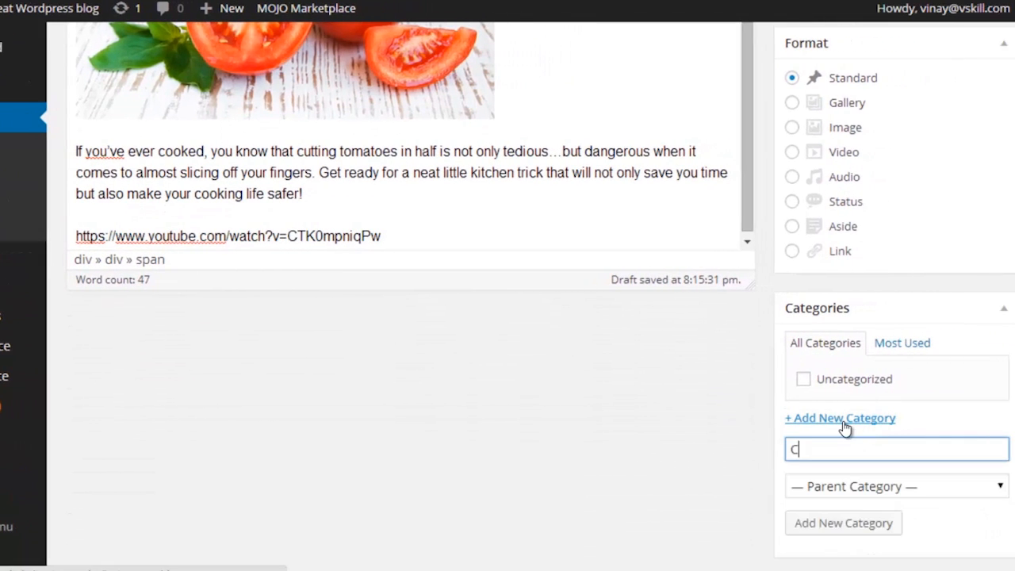
Create and assign the Cooking category and tag the post tomato.
type("ooking")
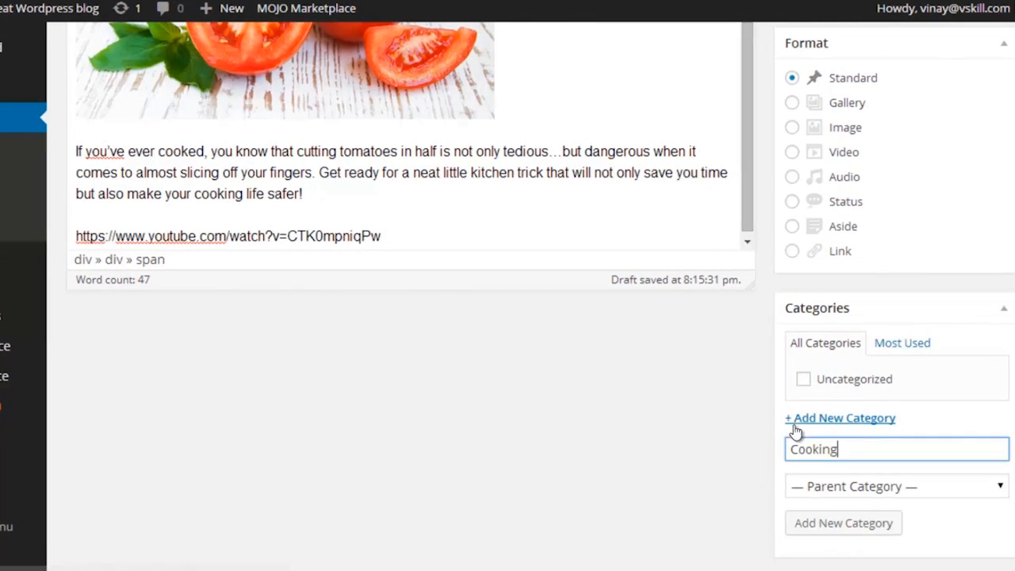
left_click(843, 523)
type("to")
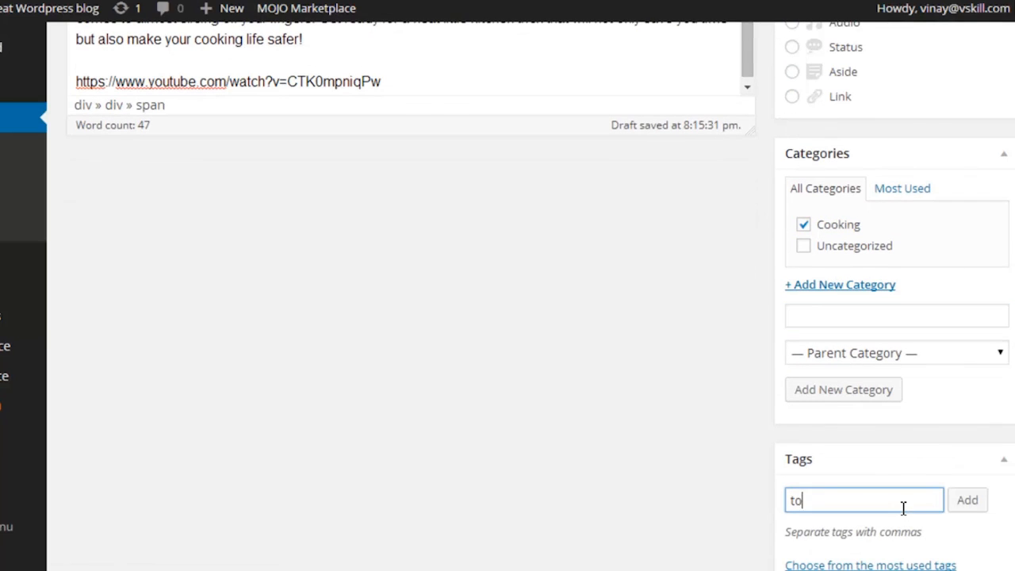
type("mato")
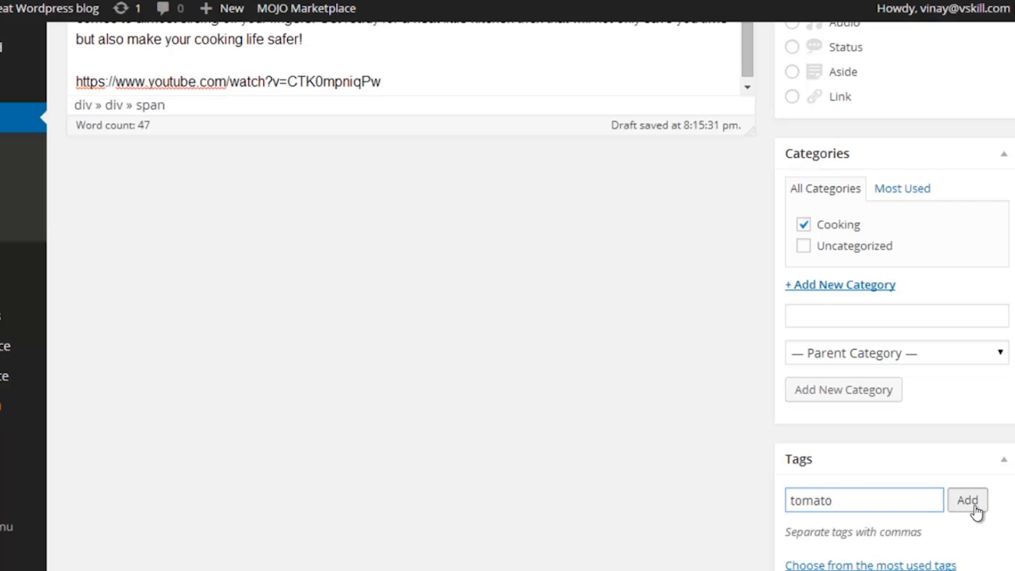
scroll("up", 3)
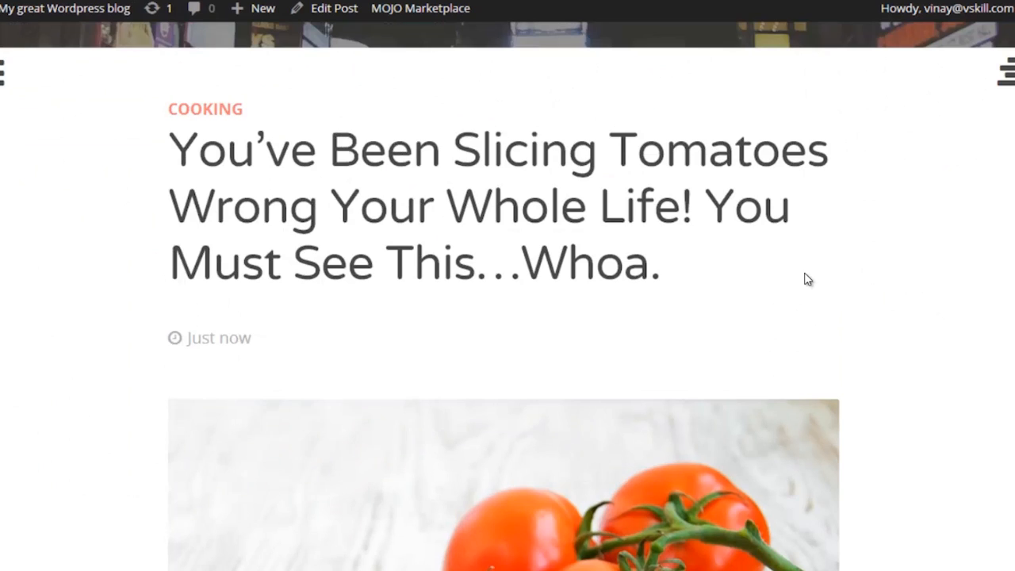
Scroll through the published post's image and video, then go to General Settings.
scroll("down", 3)
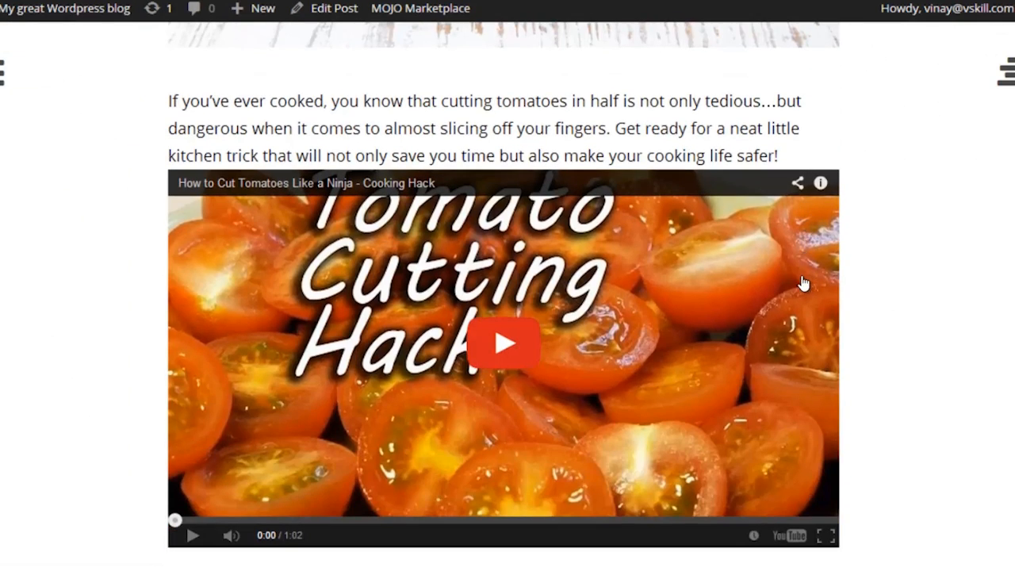
mouse_move(929, 352)
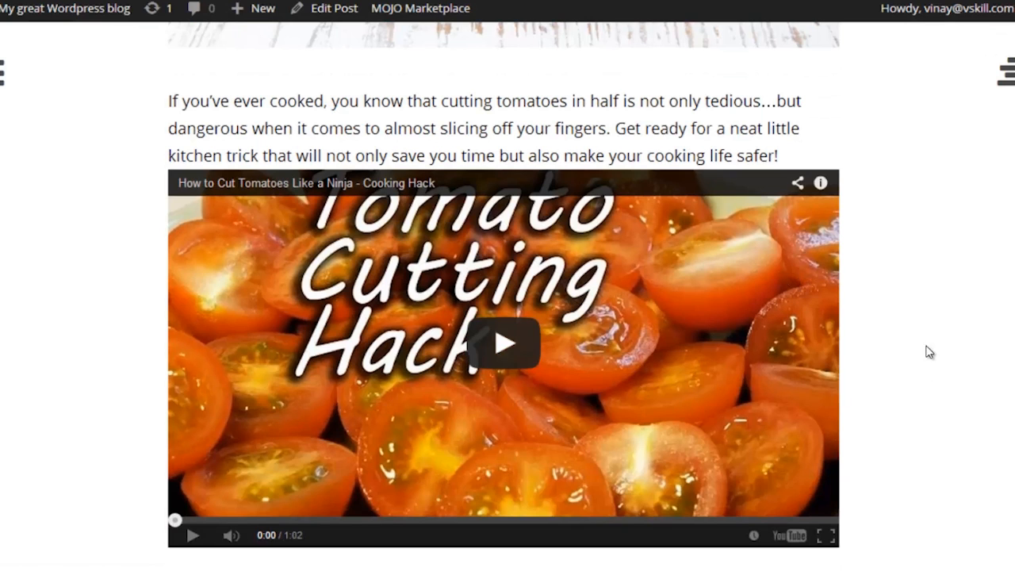
scroll("up", 3)
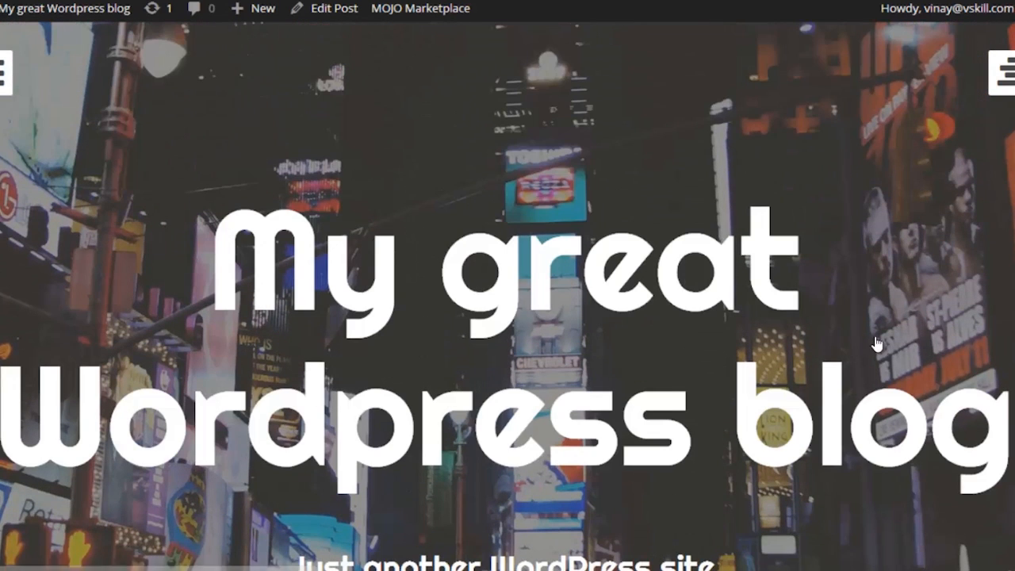
left_click(332, 8)
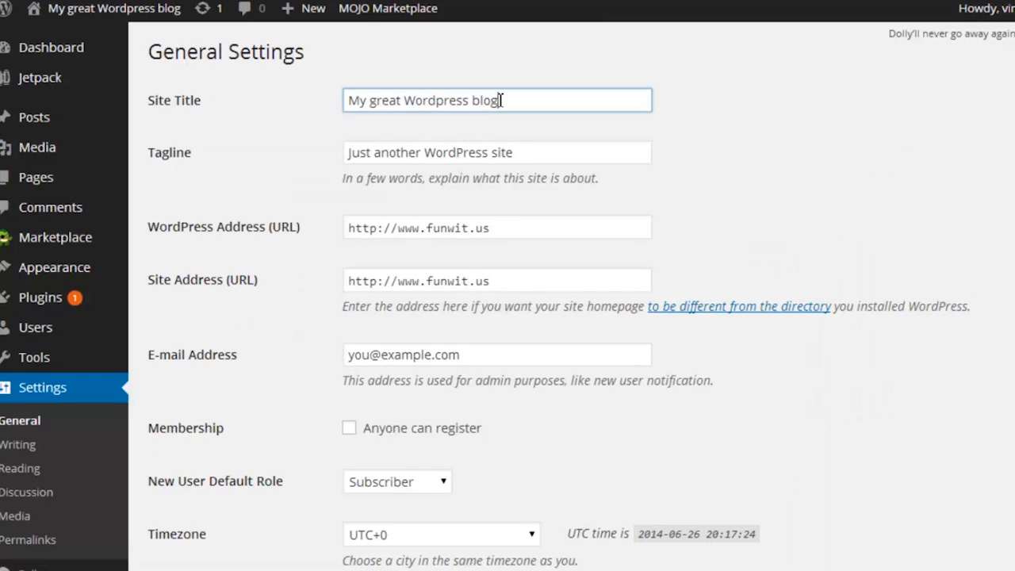
Set the site title to 'Fun With Us' and the tagline to 'The most fun on the web!', then save.
triple_click(497, 100)
type("Fun With Us")
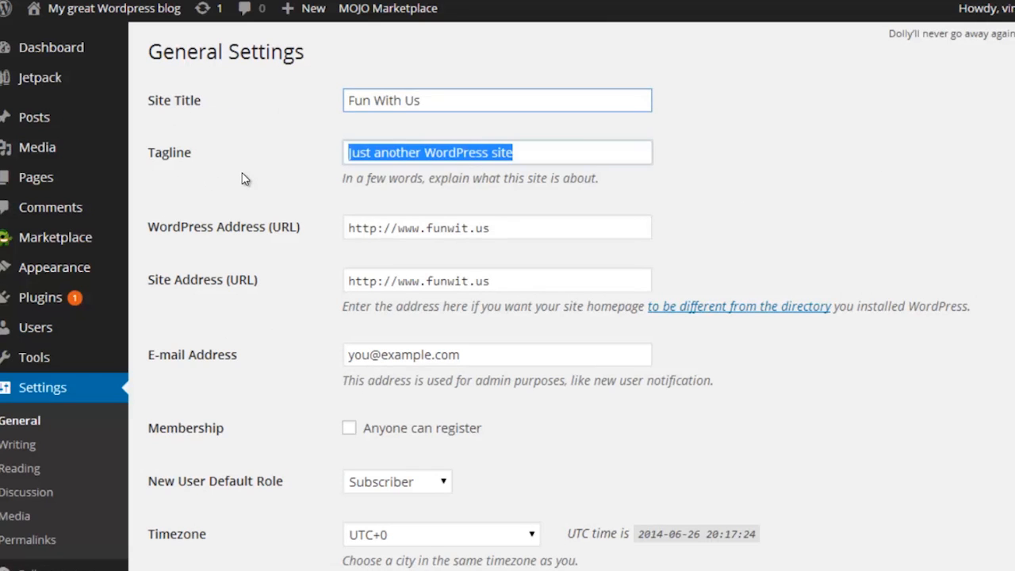
type("The most")
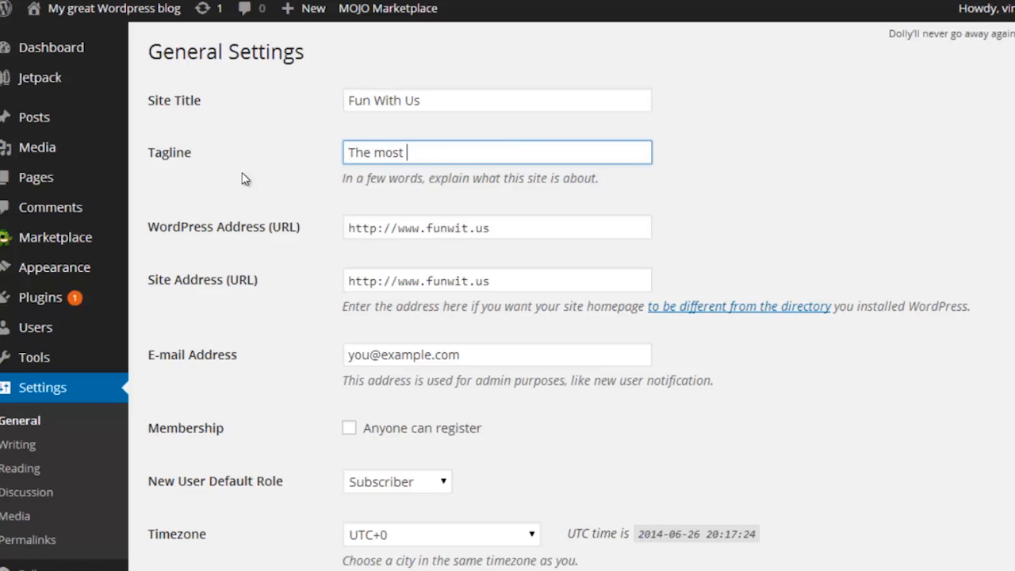
type("fun on the web!")
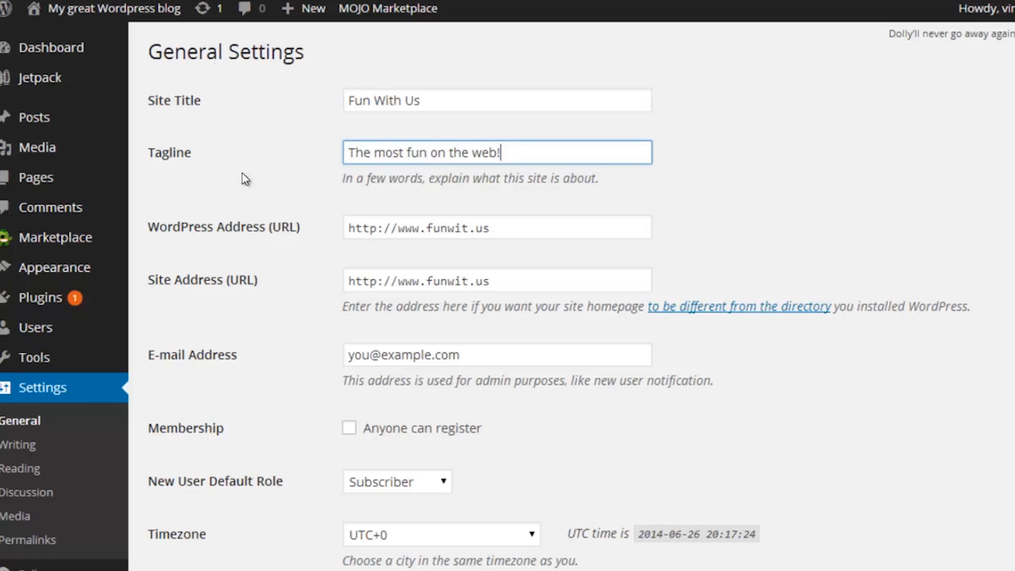
scroll("down", 3)
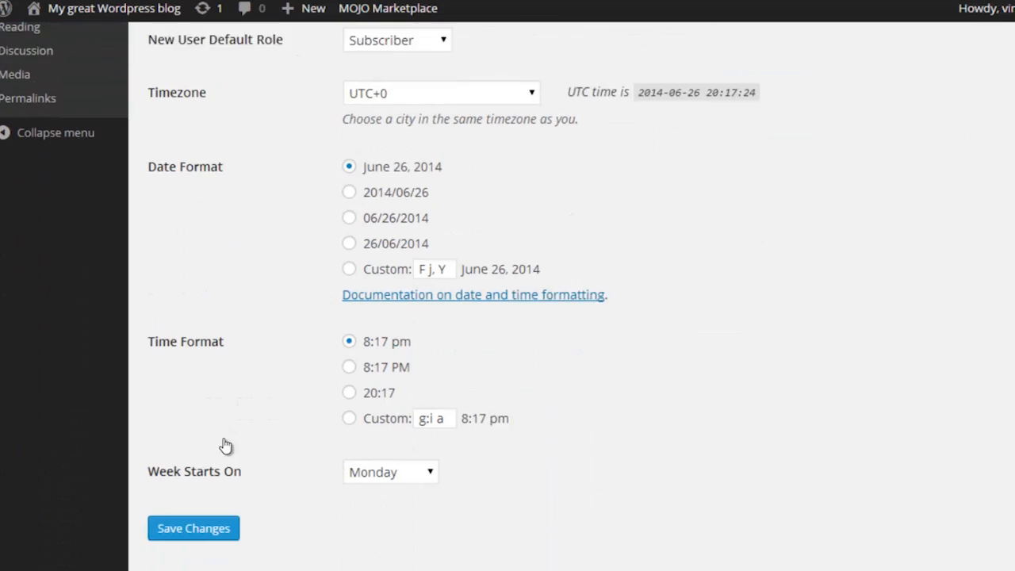
scroll("down", 3)
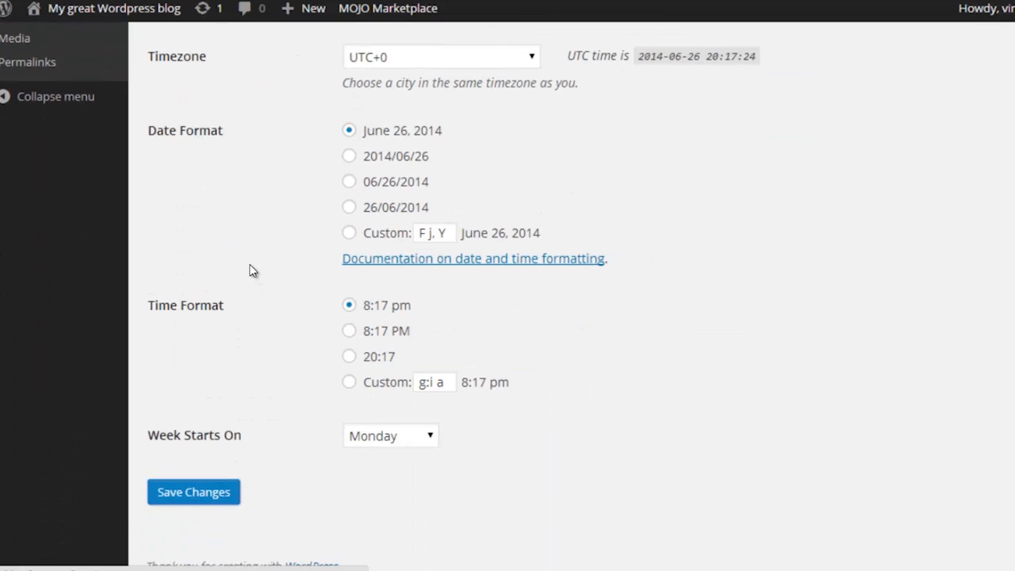
left_click(113, 9)
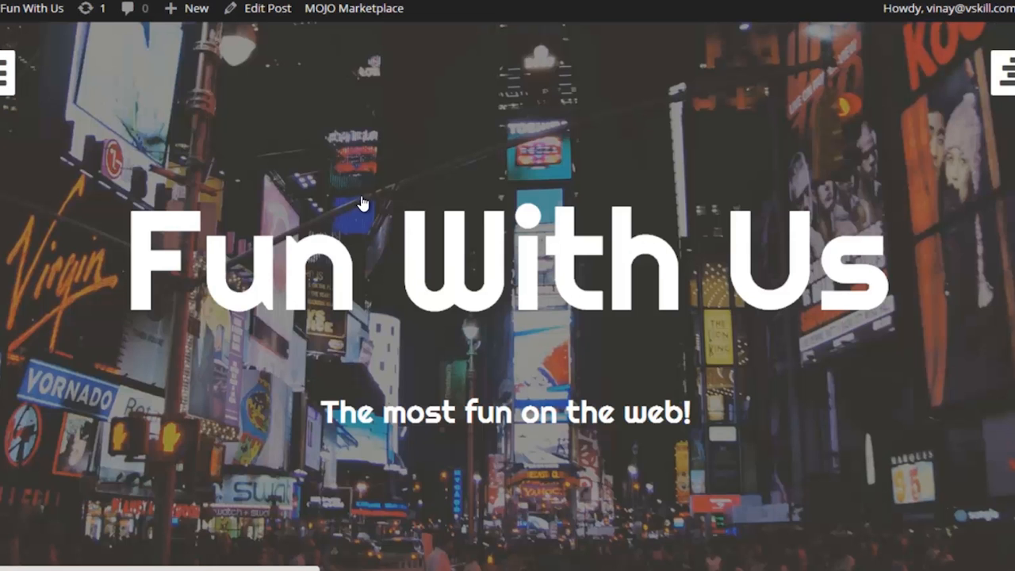
mouse_move(141, 267)
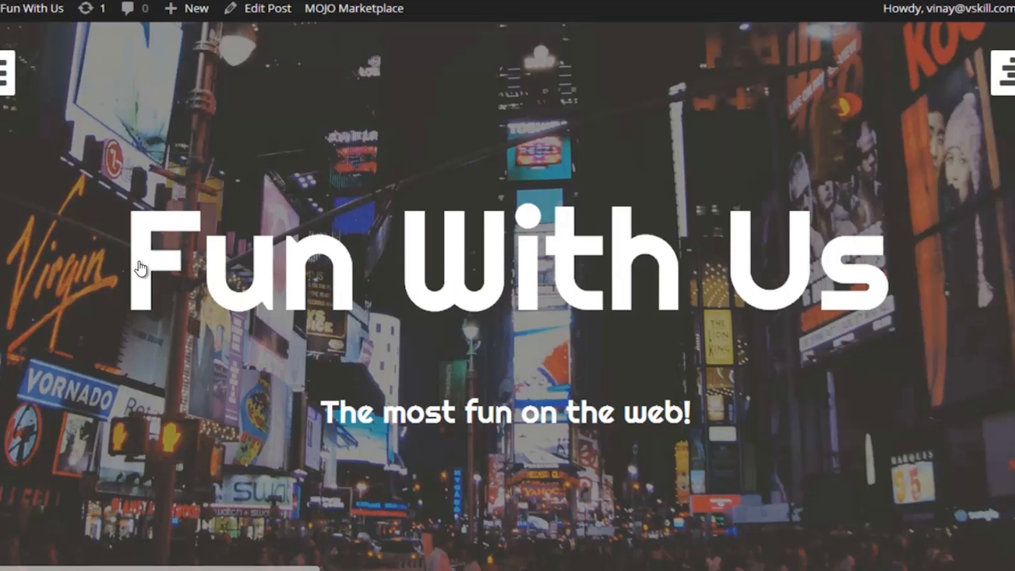
mouse_move(508, 391)
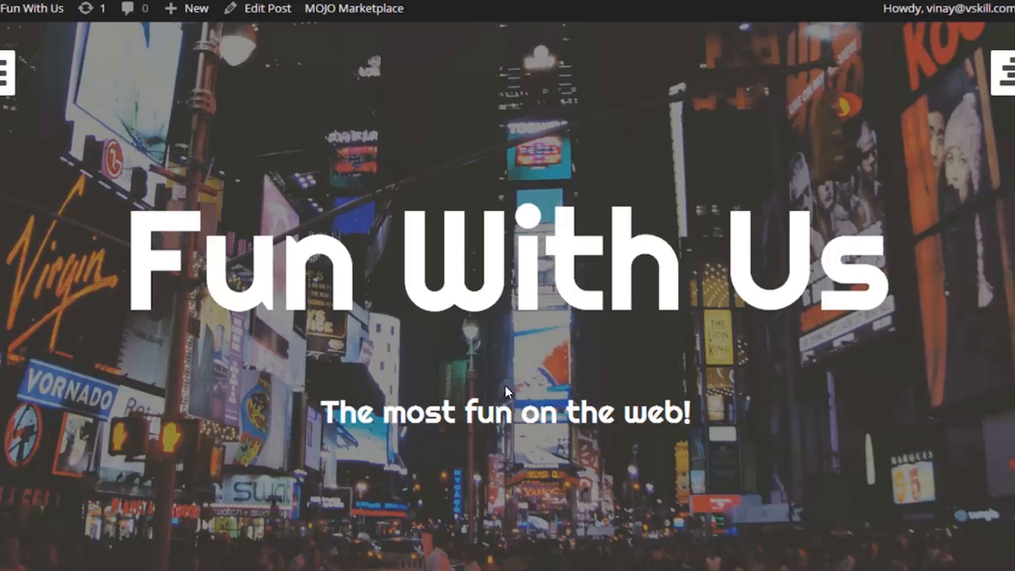
Scroll down the Fun With Us home page to the tomato post and its video.
scroll("down", 3)
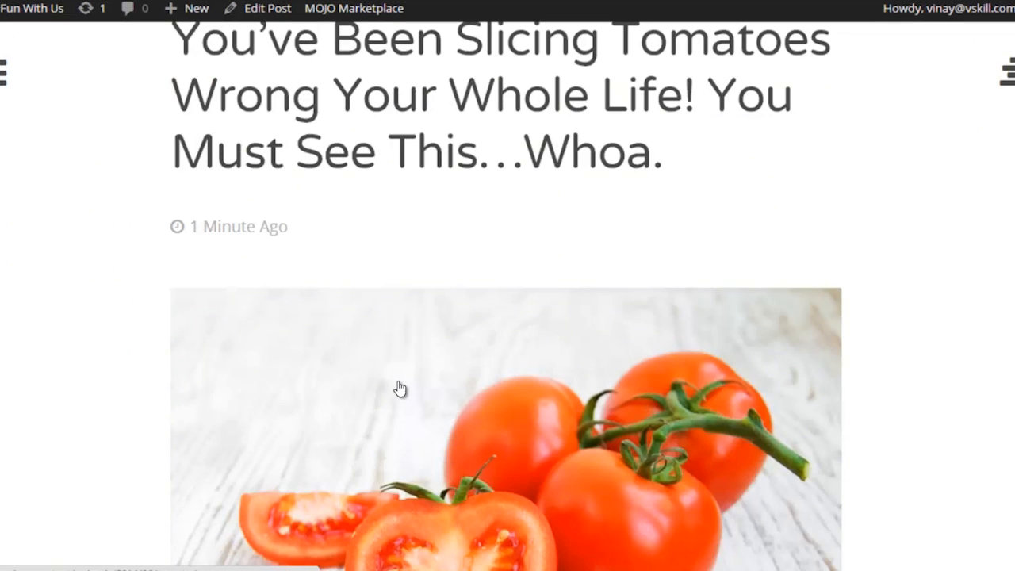
scroll("down", 3)
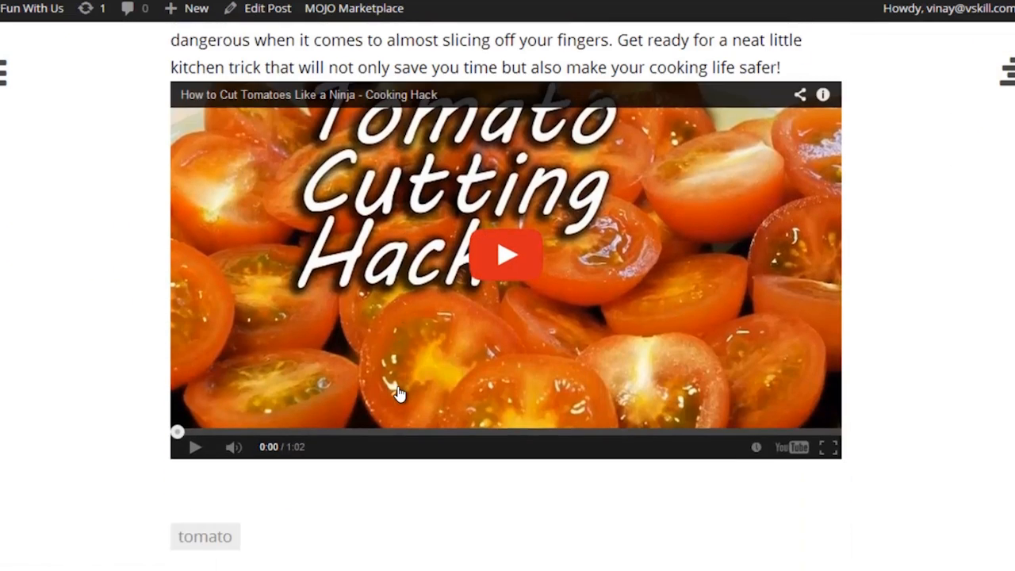